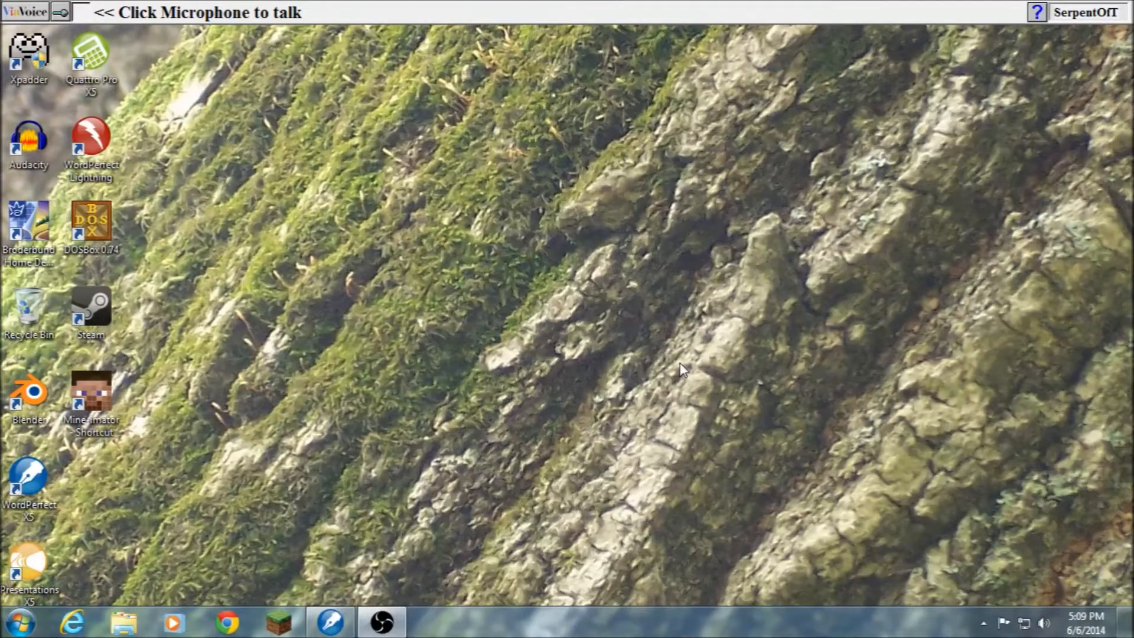
mouse_move(771, 388)
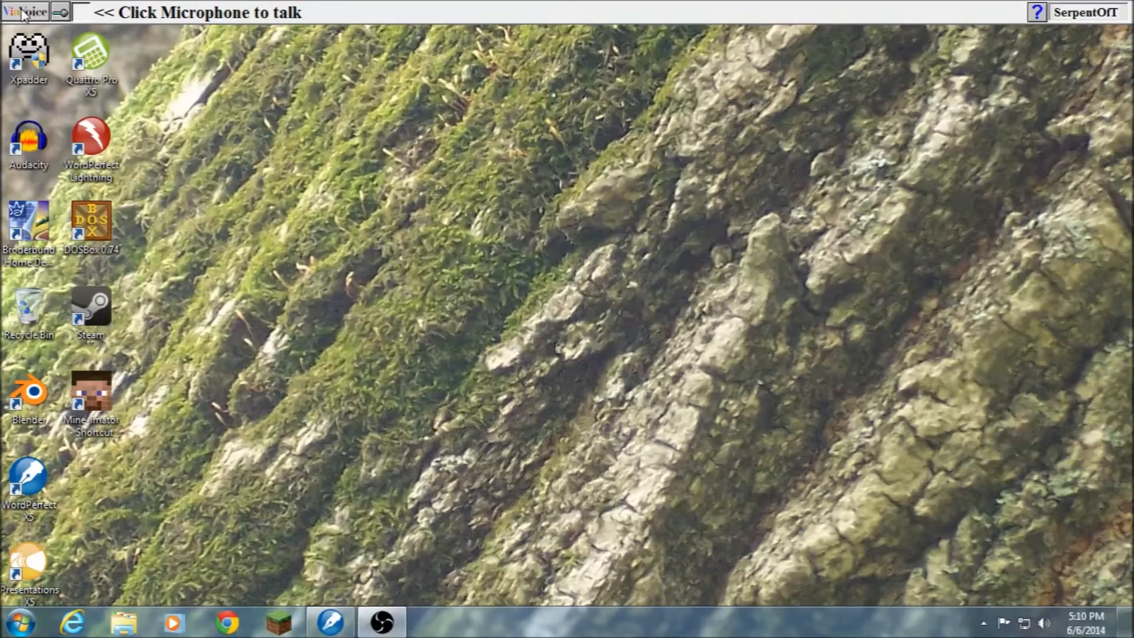
Set ViaVoice's Dictate To target to Directly into Application for the blank WordPerfect document.
left_click(27, 12)
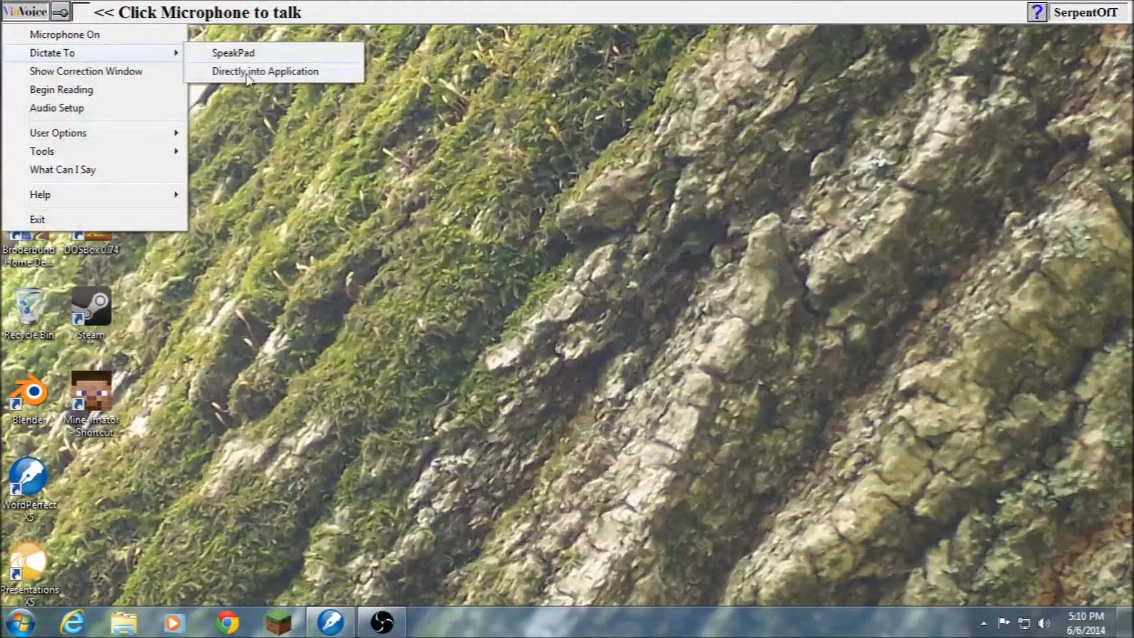
left_click(266, 71)
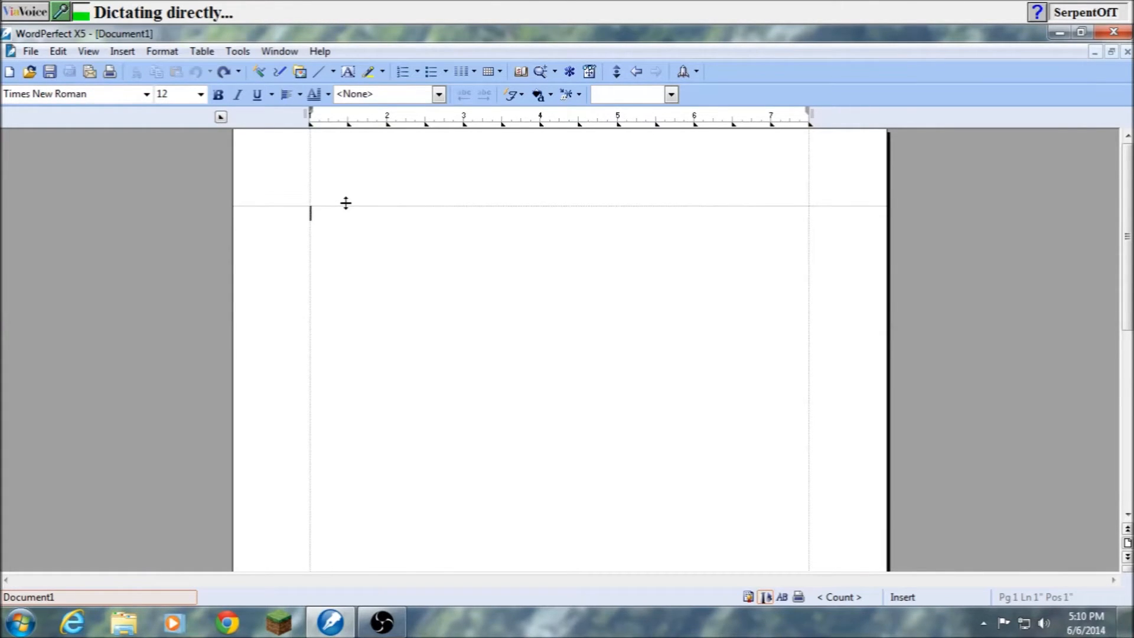
Dictate the opening sentences from "You walk." through "feeling the eighth straight back to San.".
type("You walk.  It was darkening called.")
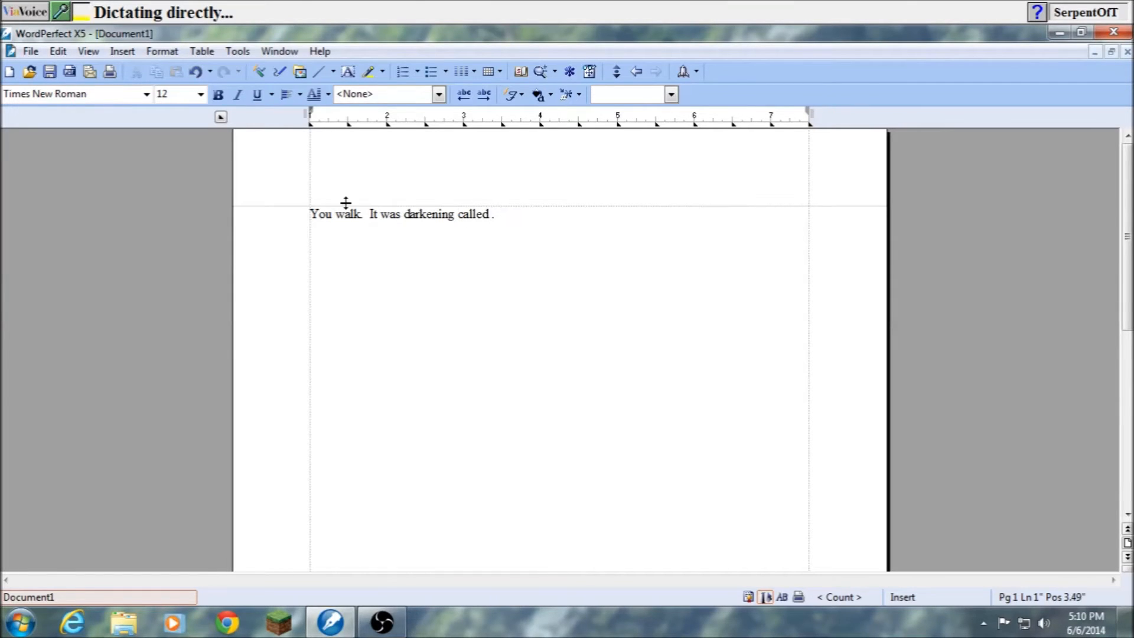
type("In silents .")
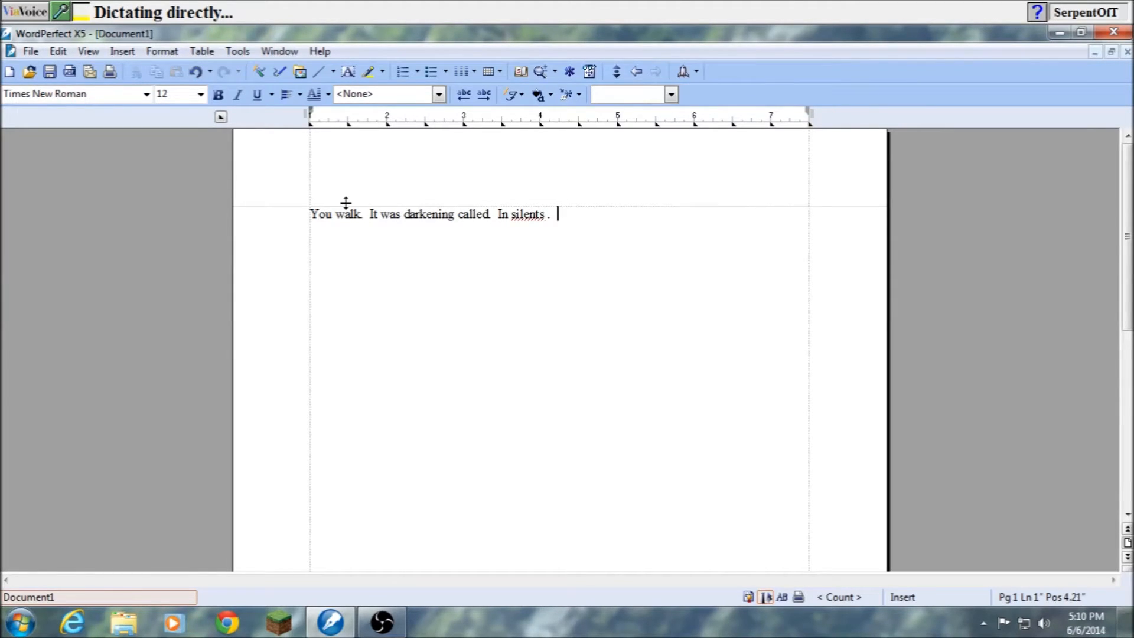
type("I'm thirsty")
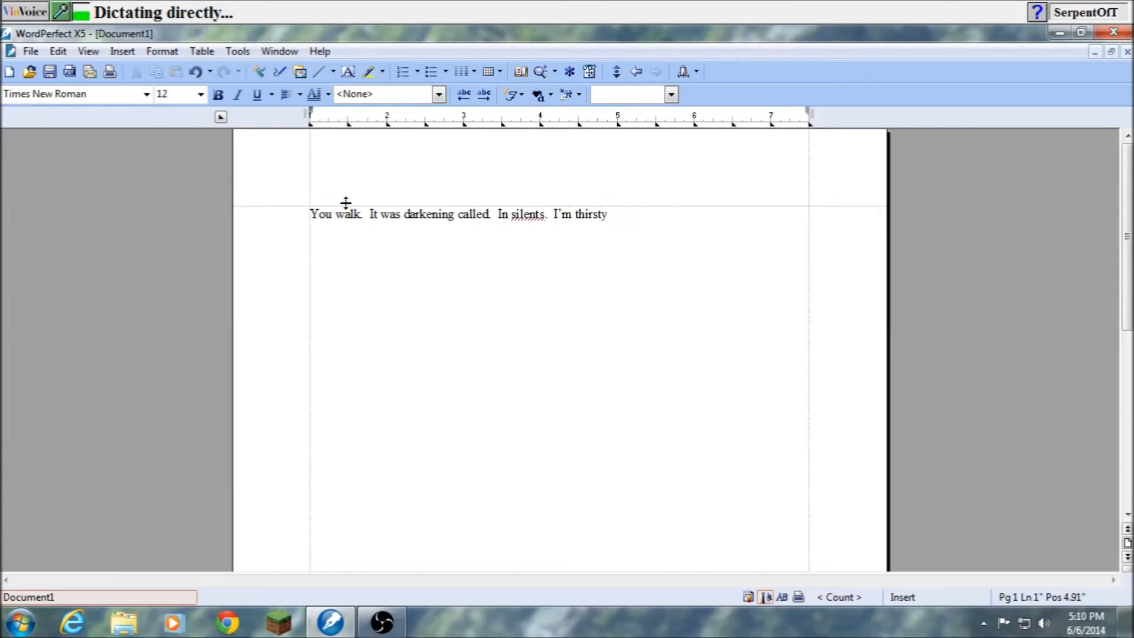
type(", he thought.  Yawned")
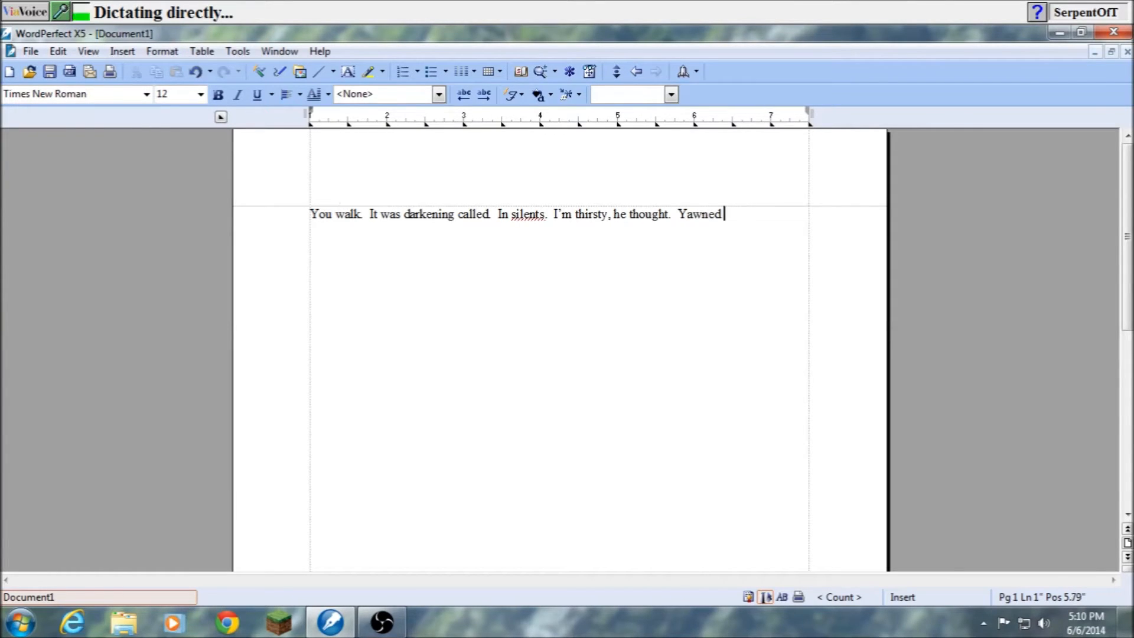
type("and Senate comets hitting his head on something")
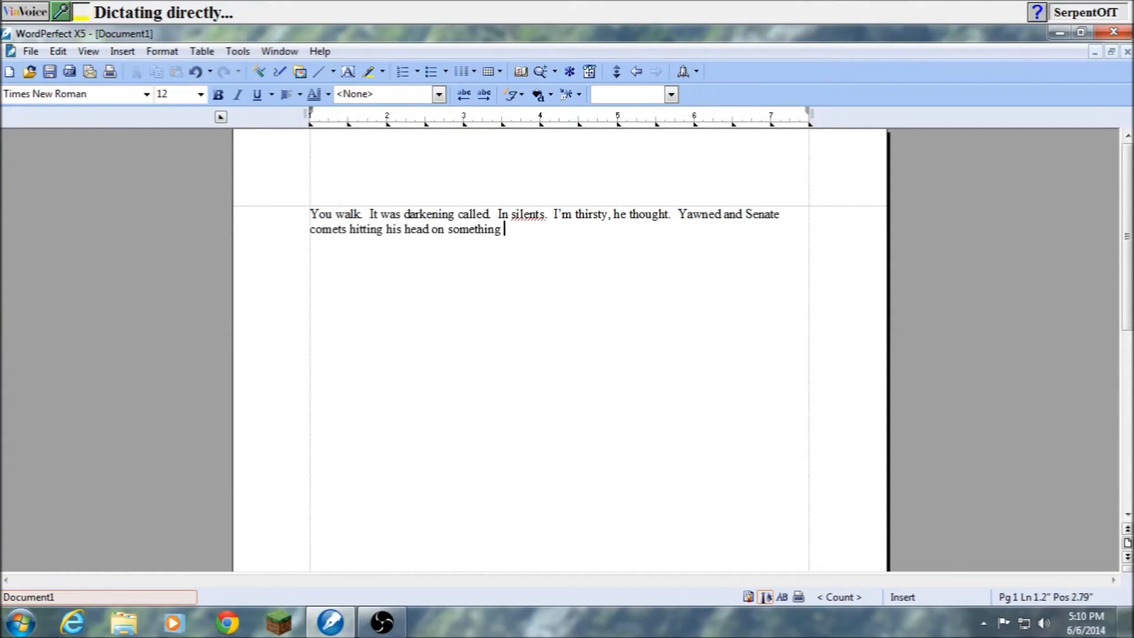
type("and fell back")
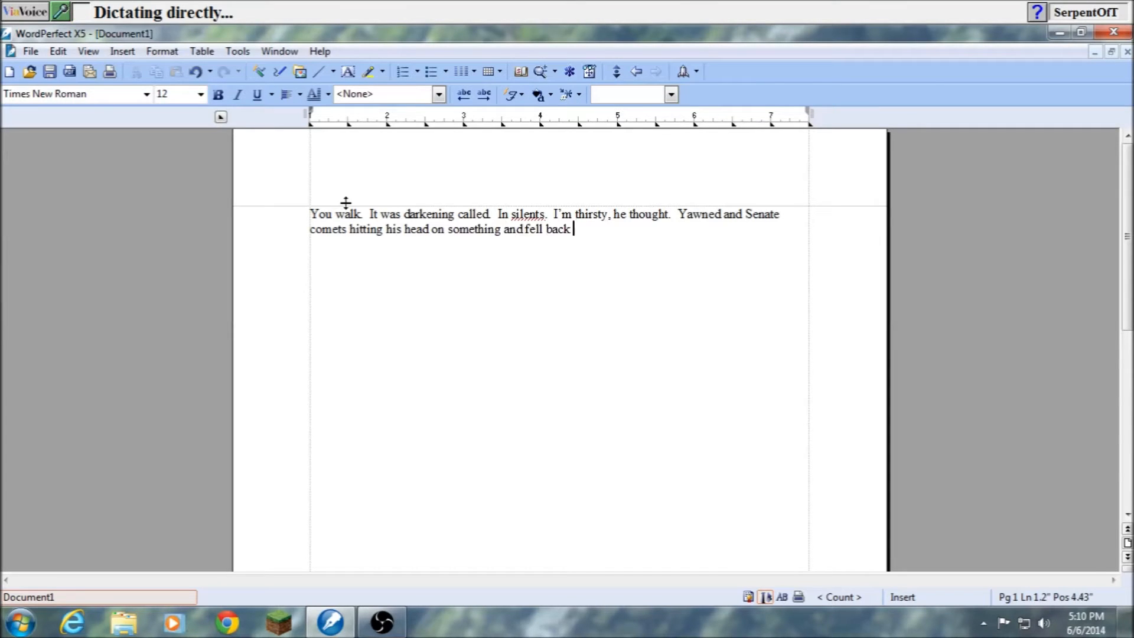
type("with the cry of pain .")
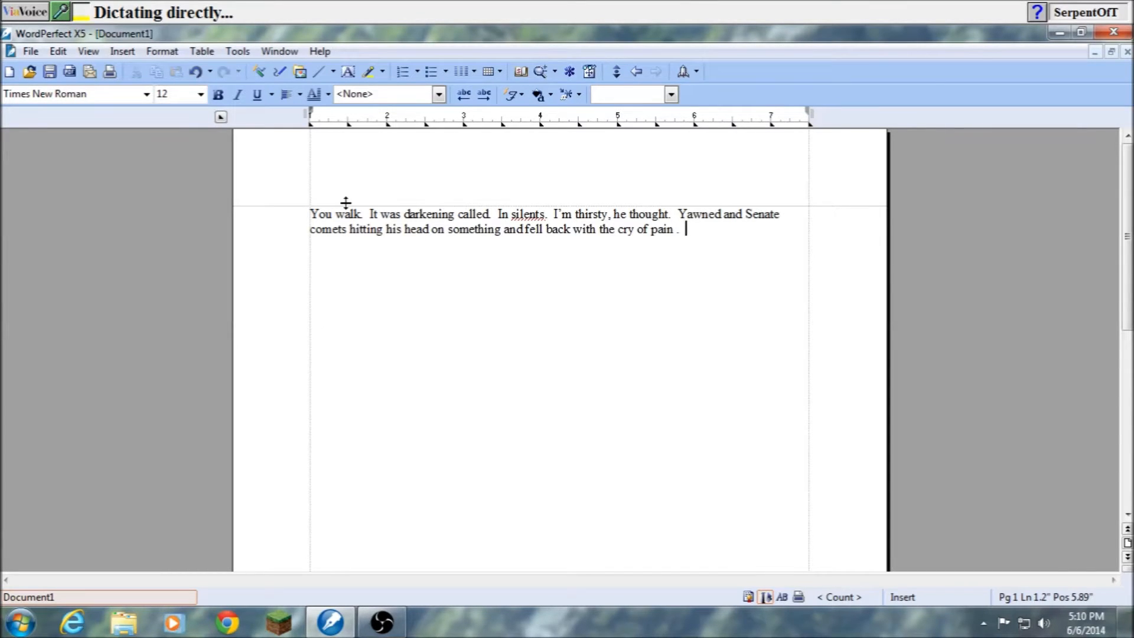
type("Erupt at")
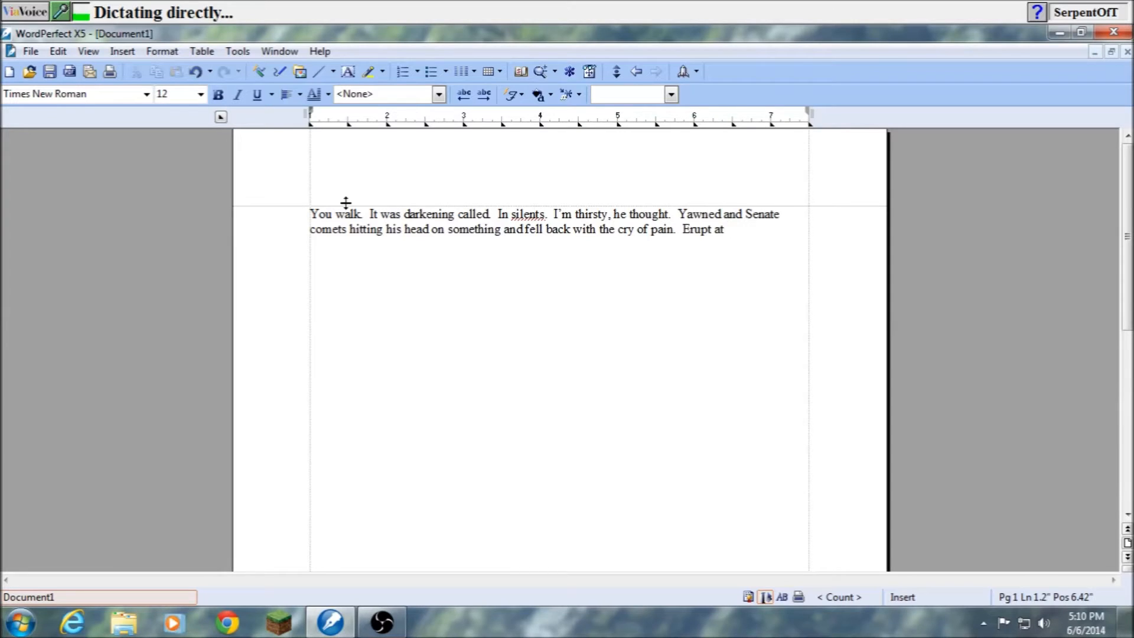
type("opposing tissue on his brow, feeling the")
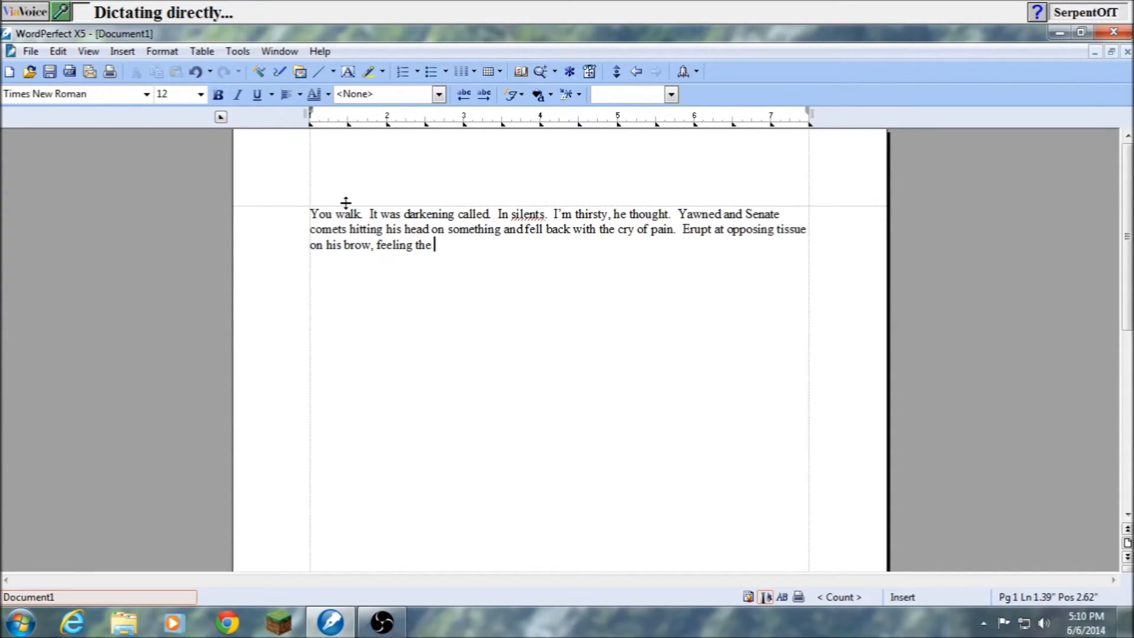
type("eighth straight back to San .")
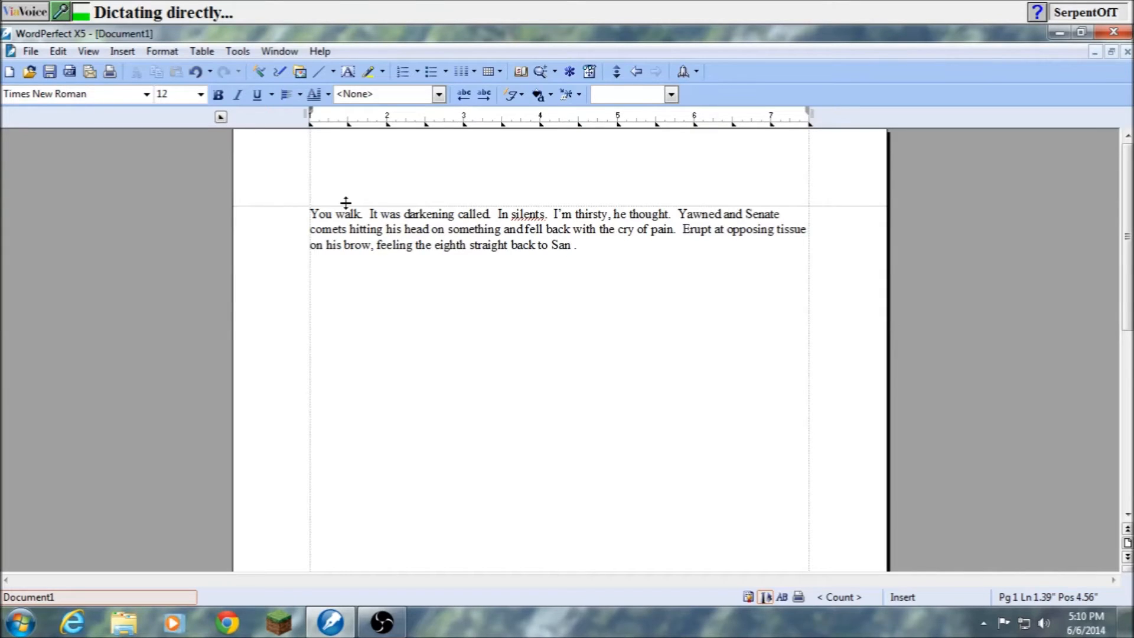
Dictate the remainder from "Slowly, he tried setting up again" through "yielding to the push of this finger.".
type("Slowly ,")
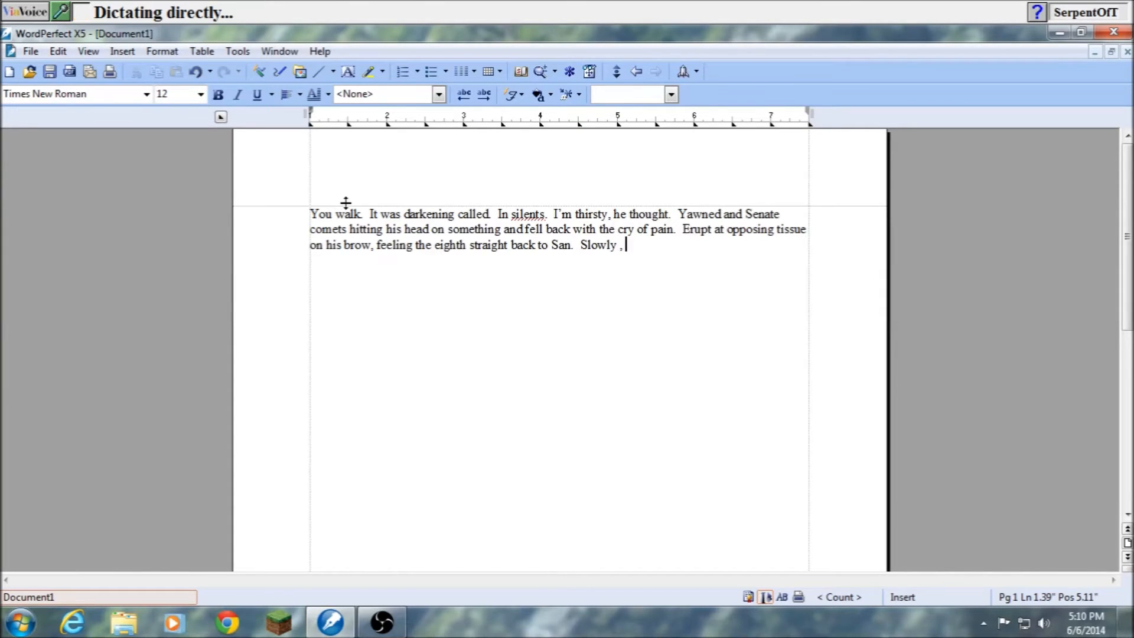
type("he tried setting up again")
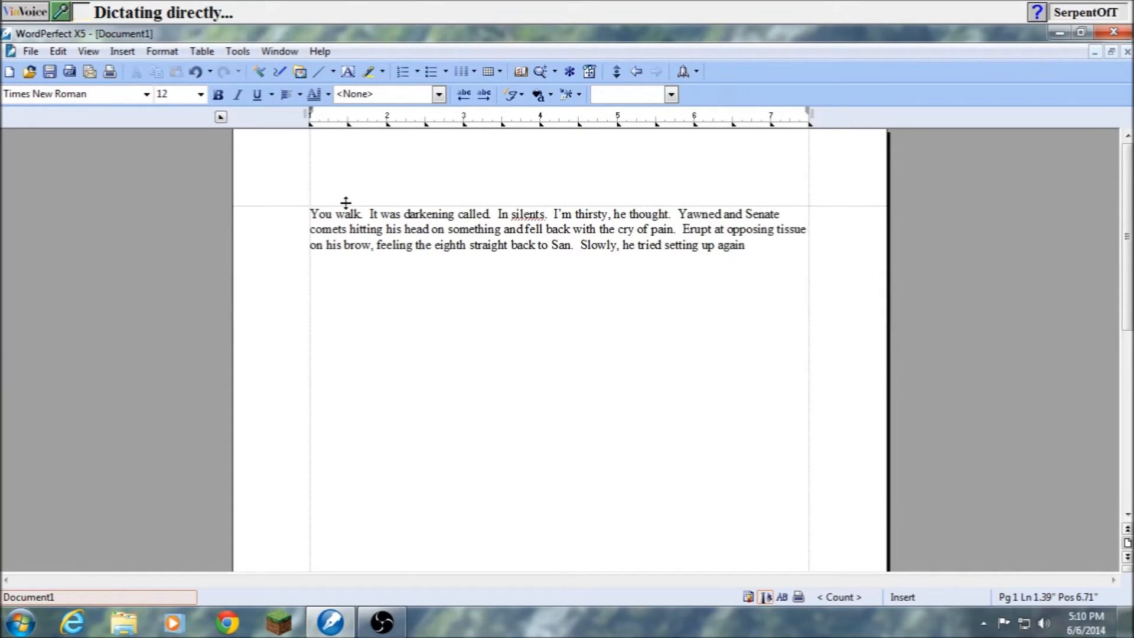
type("that it is a once more .")
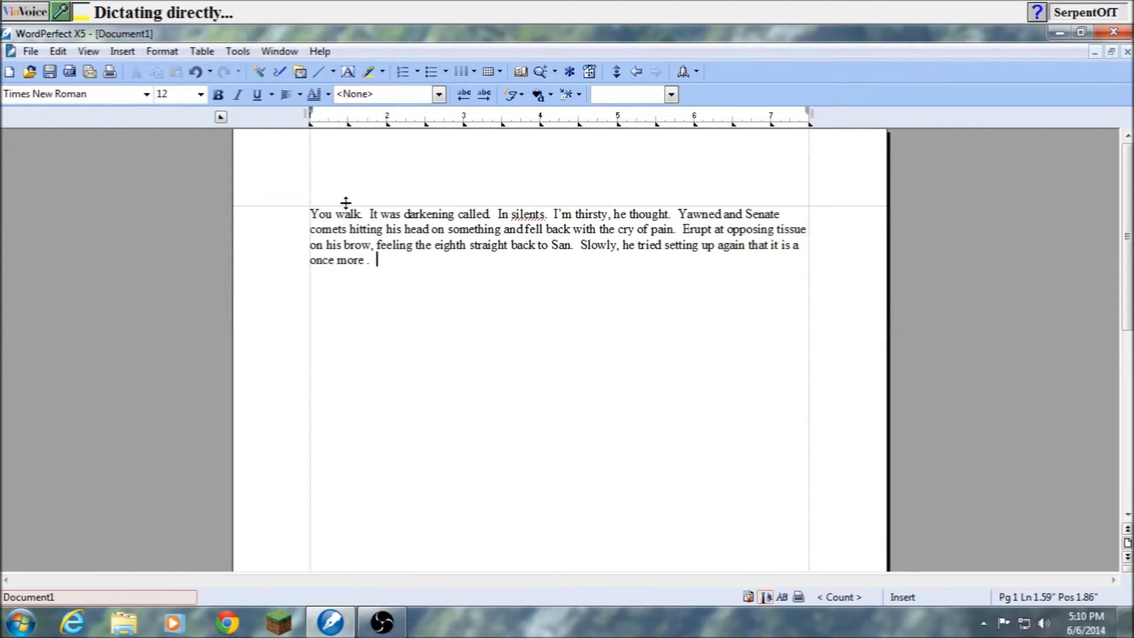
type("You is jammed between the matches")
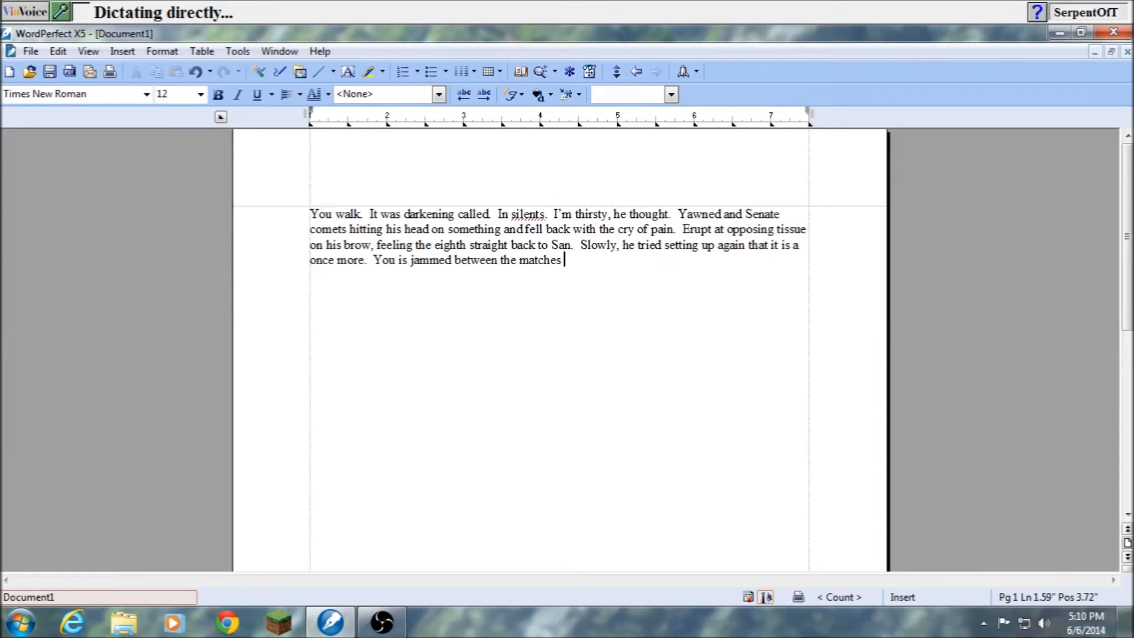
type("and something above .")
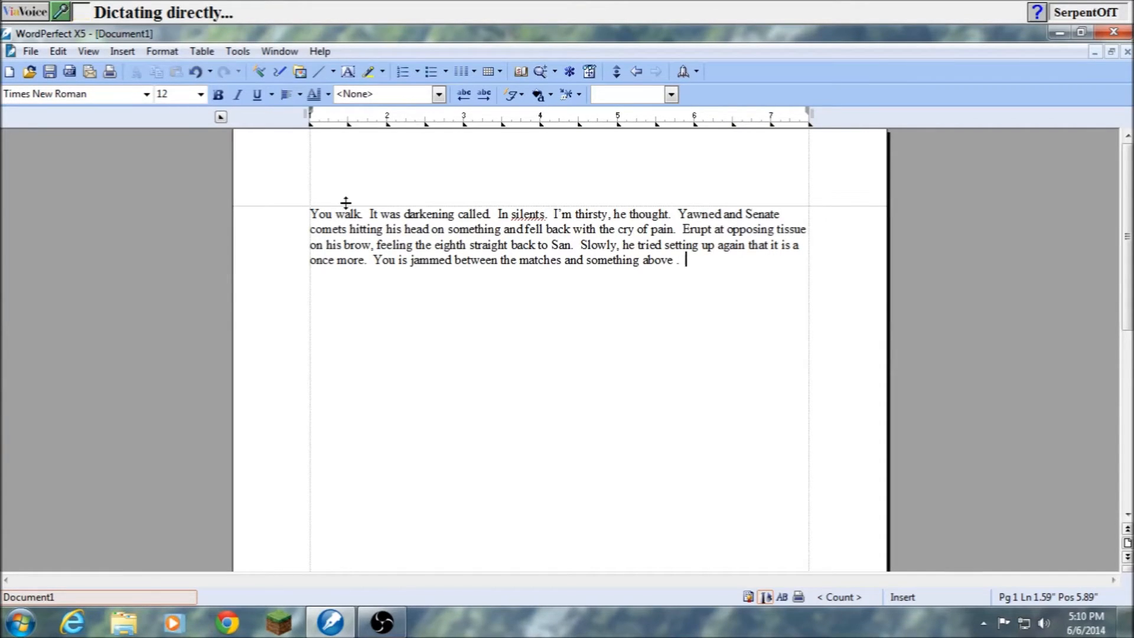
type("Erases hand it feels something, soft")
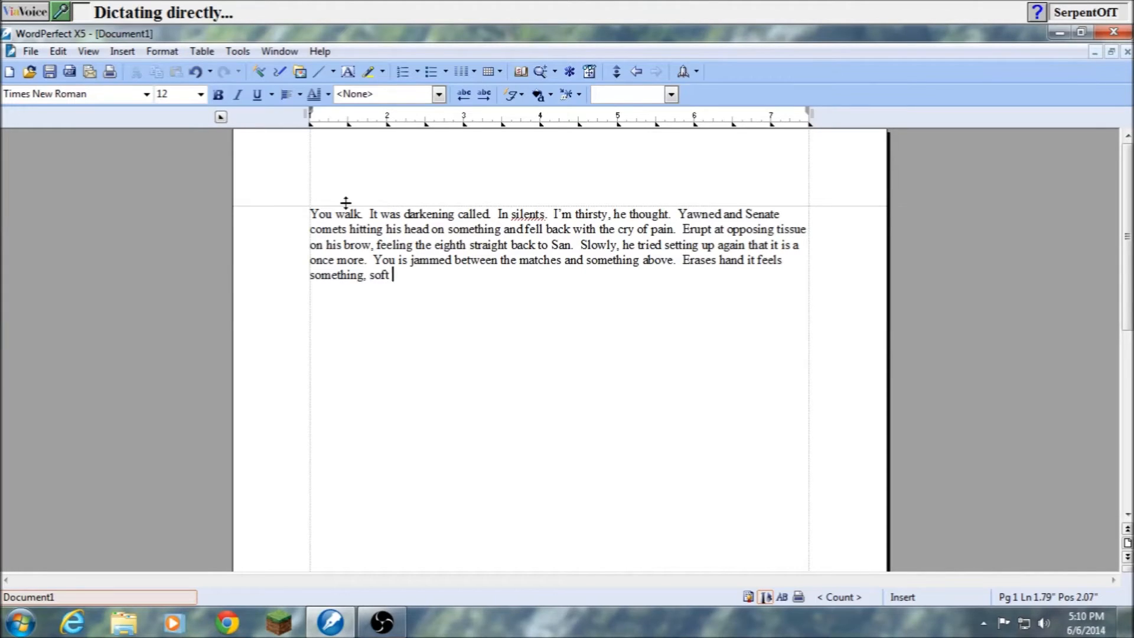
type("and pliable ,")
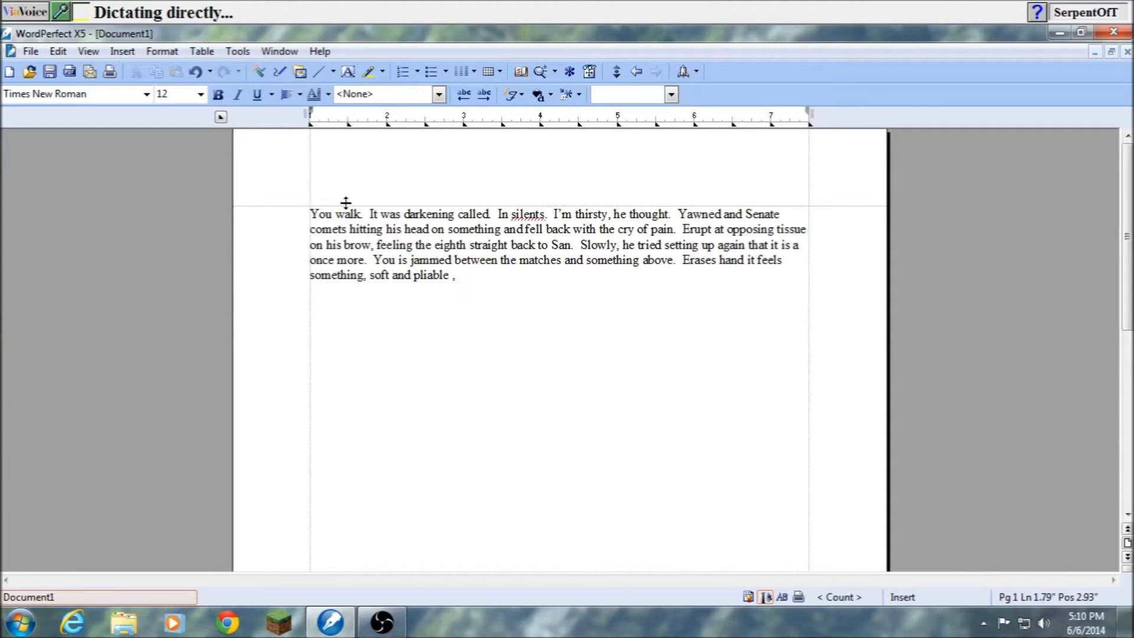
type("yielding to the push of this finger")
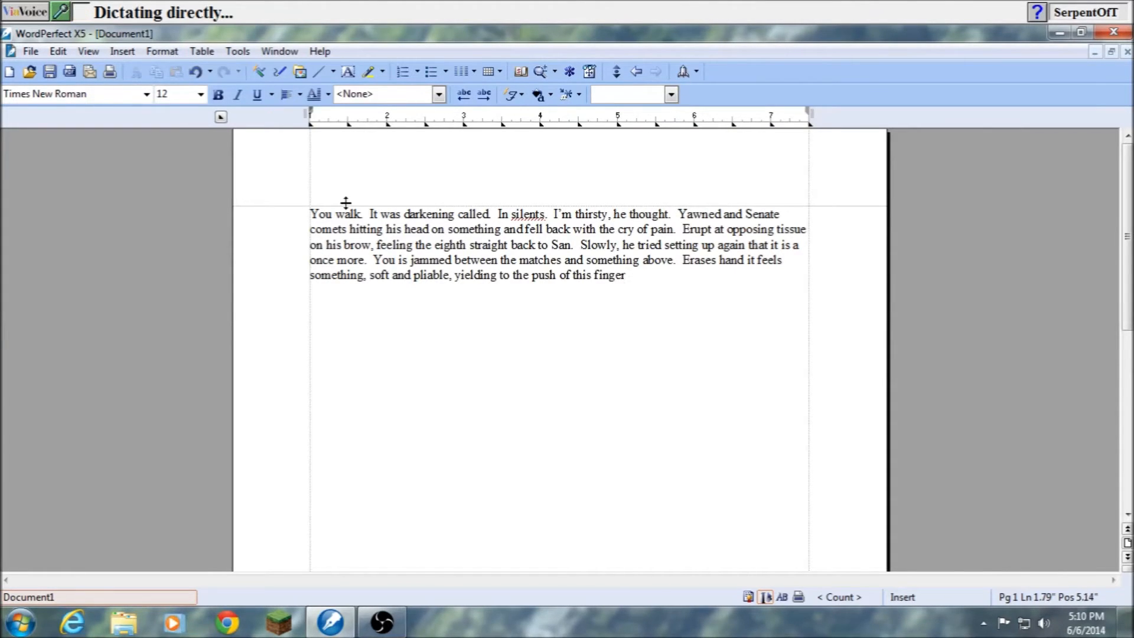
type(".")
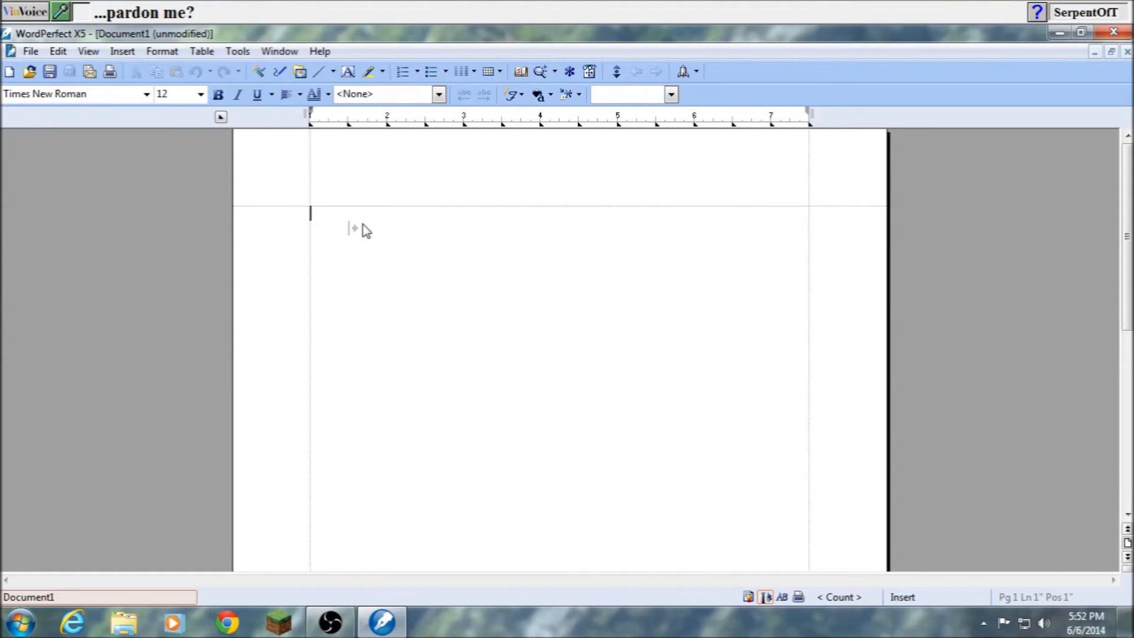
Switch ViaVoice's Dictate To back to Directly into Application for the WordPerfect document.
left_click(61, 12)
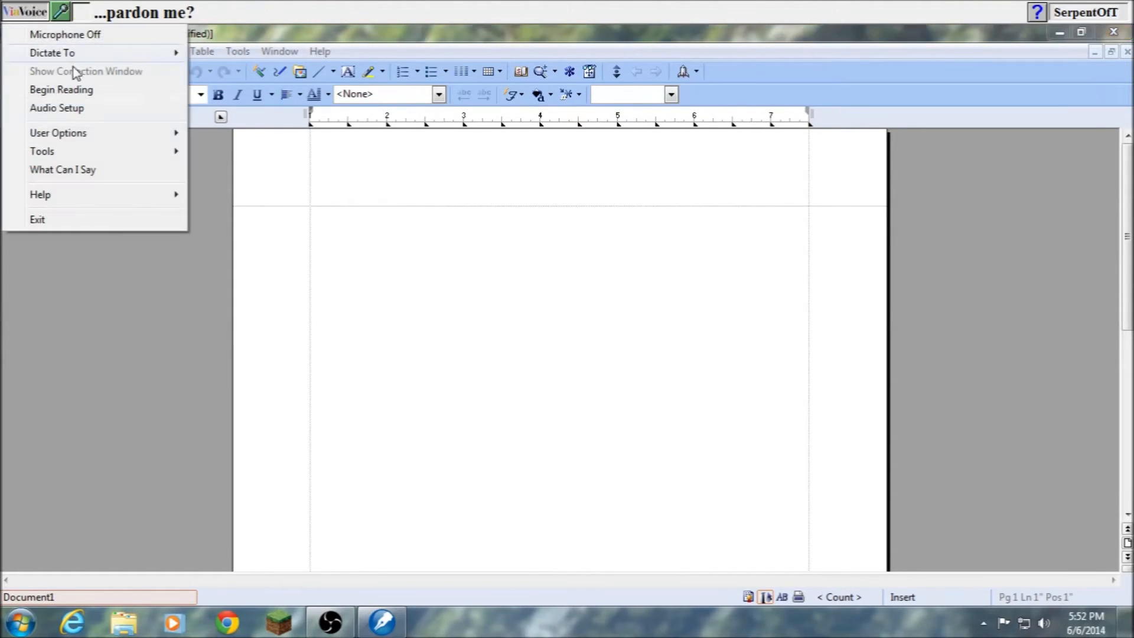
mouse_move(52, 52)
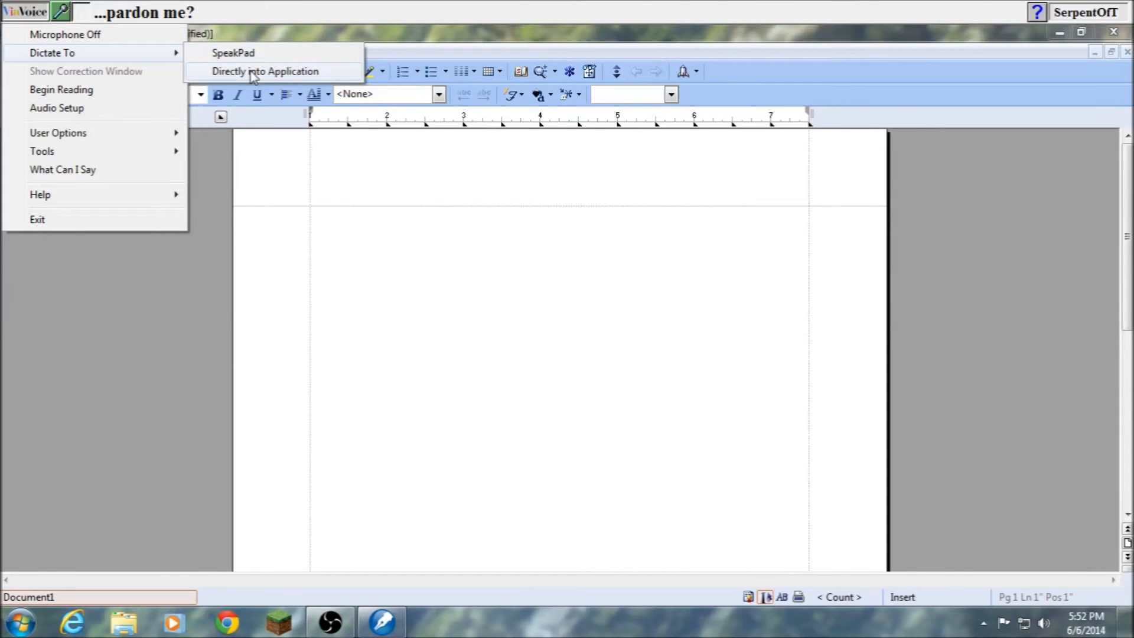
left_click(266, 71)
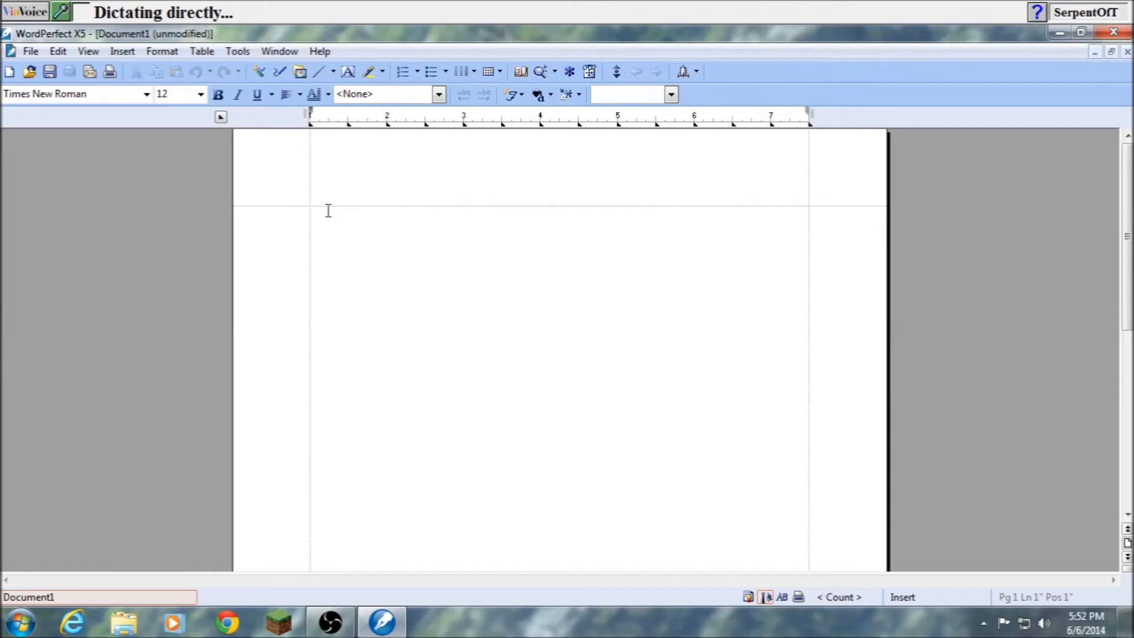
Re-dictate the story from "He will." through "the cake spread back to salmon.".
type("He will .")
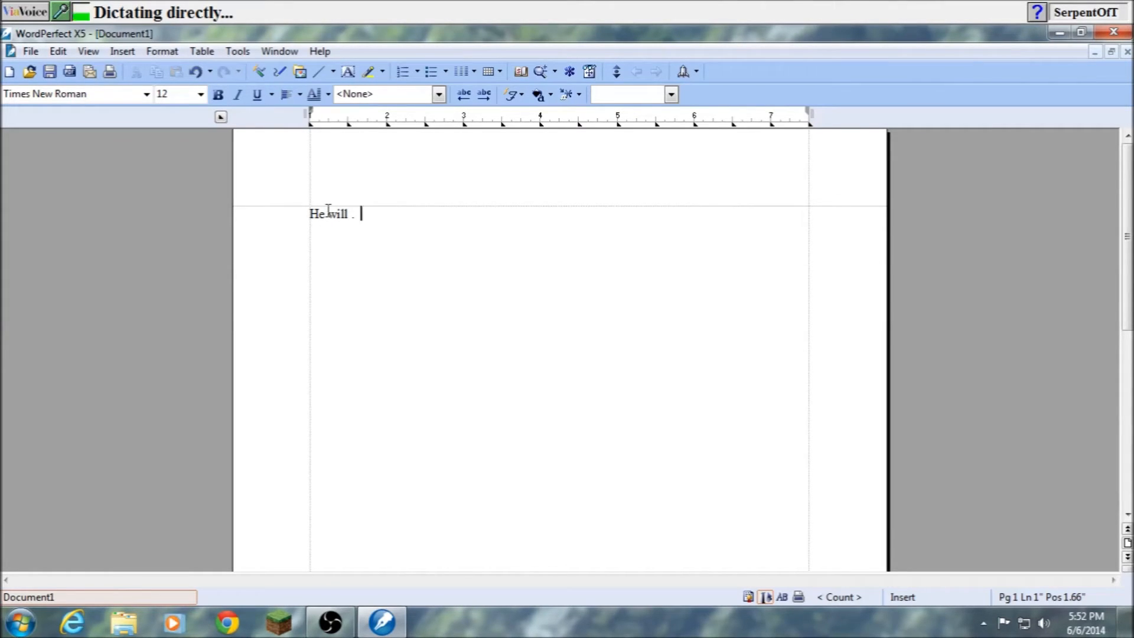
type("It was darting cold .")
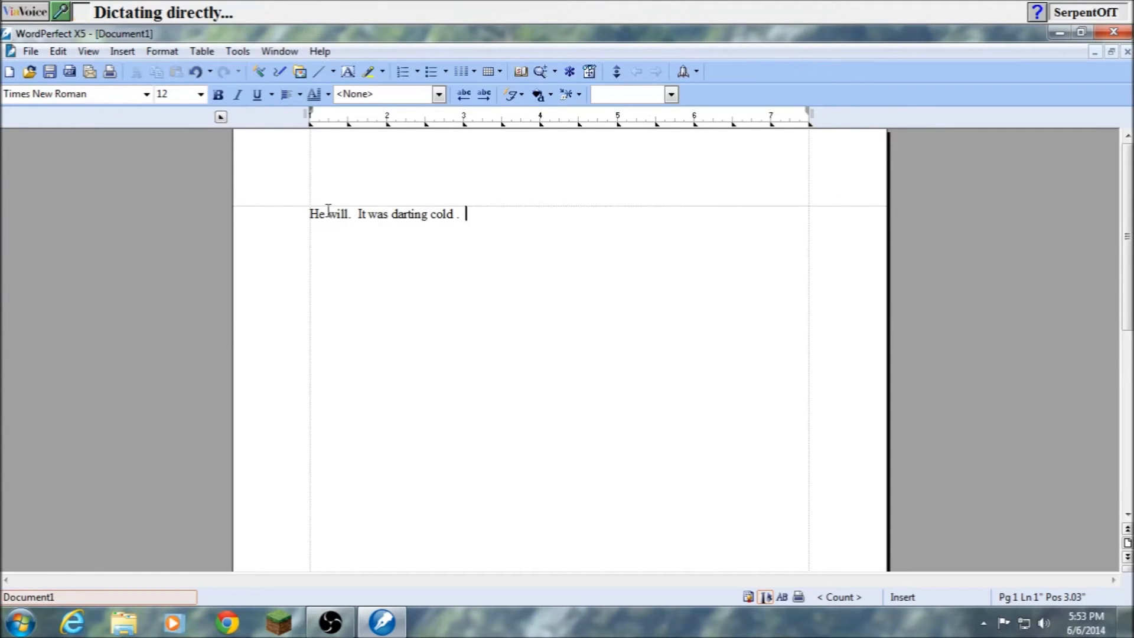
type("And silent .")
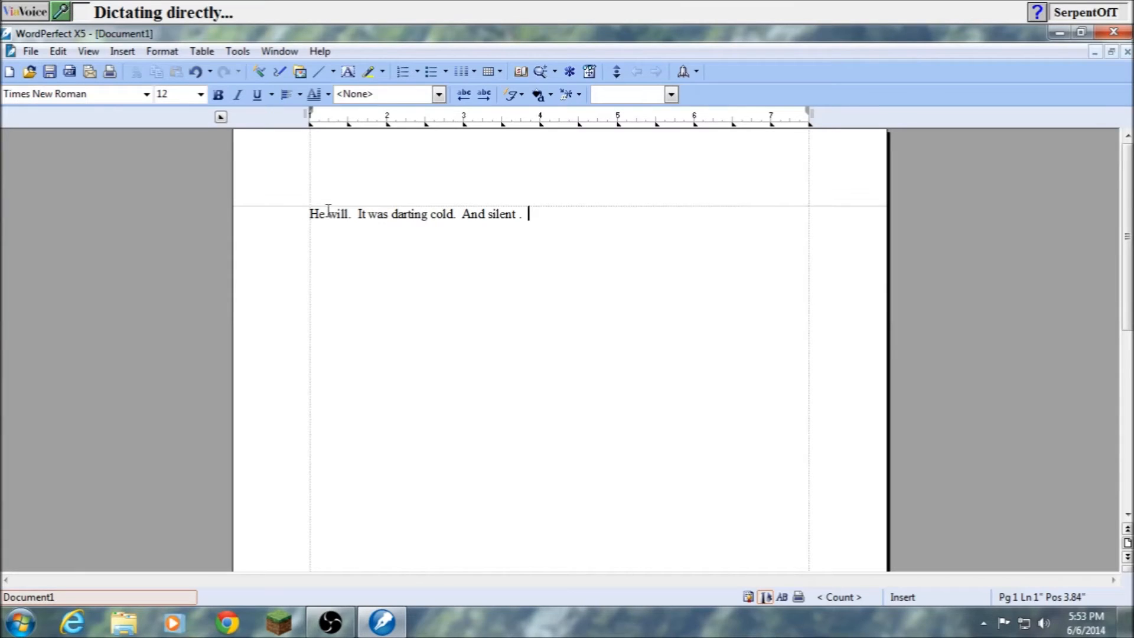
type("And thirsty, he thought .")
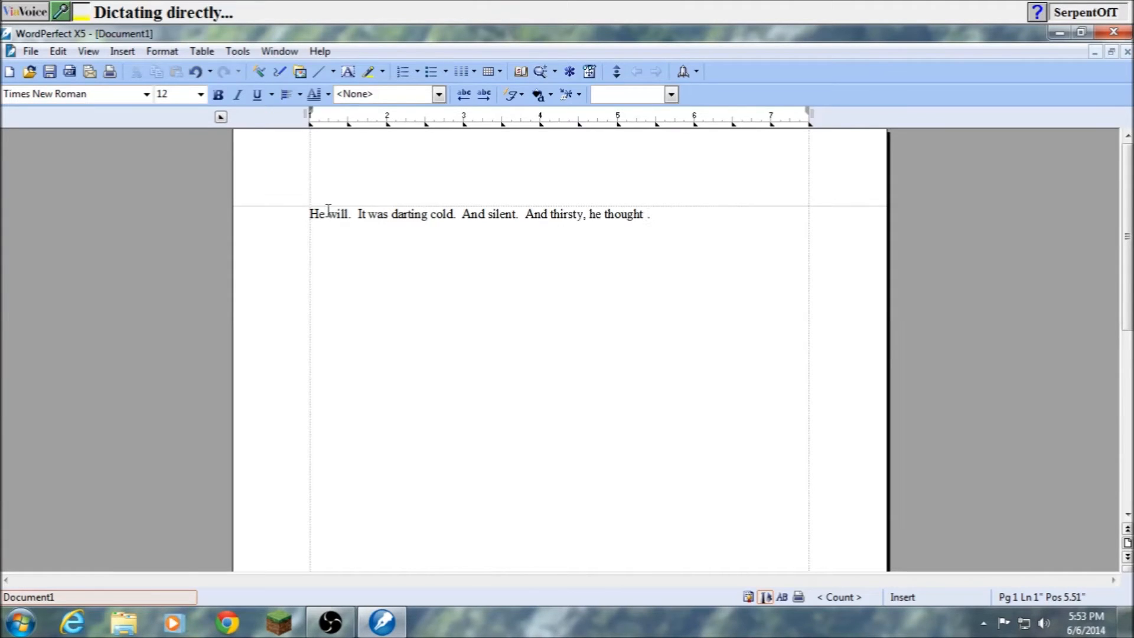
type("Beyond")
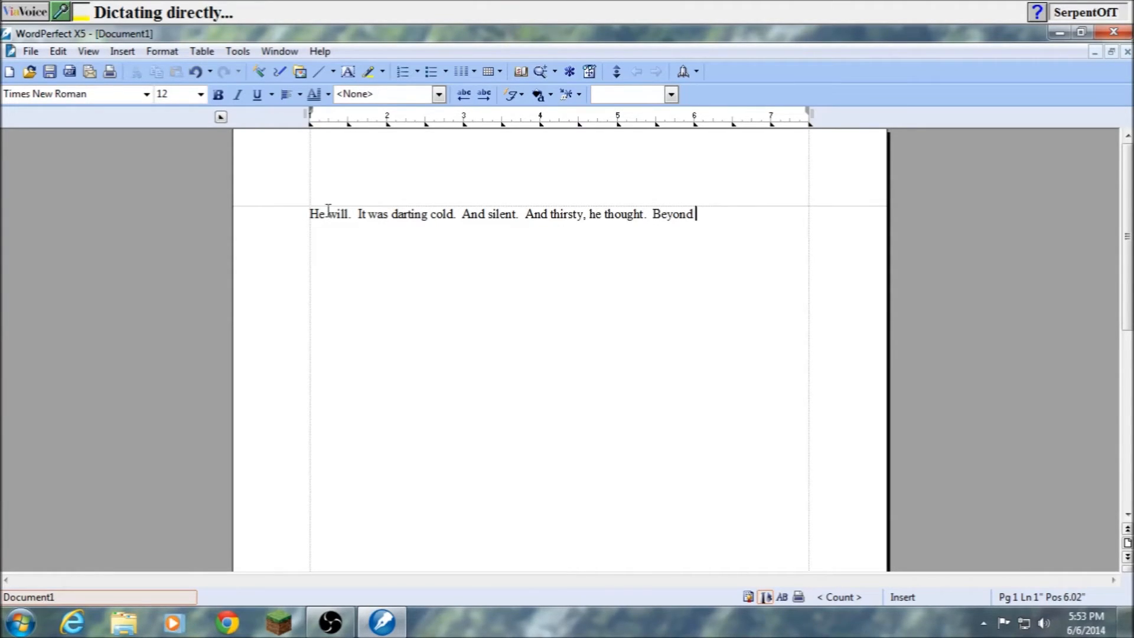
type("and setup, tuning as head on something")
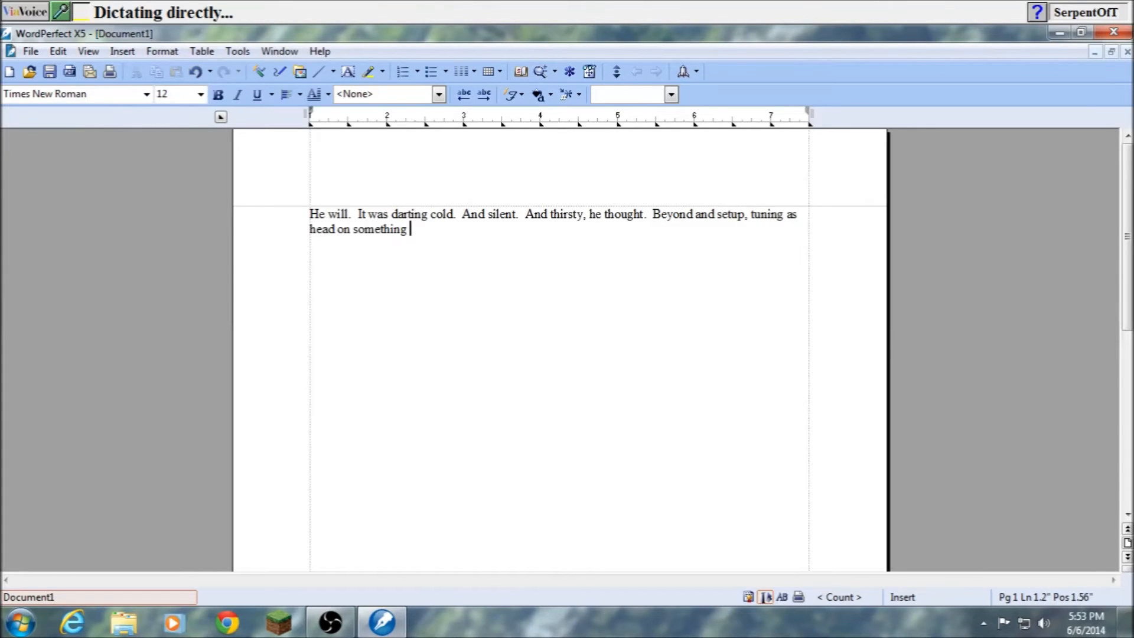
type("and fell back with a cry of pain .")
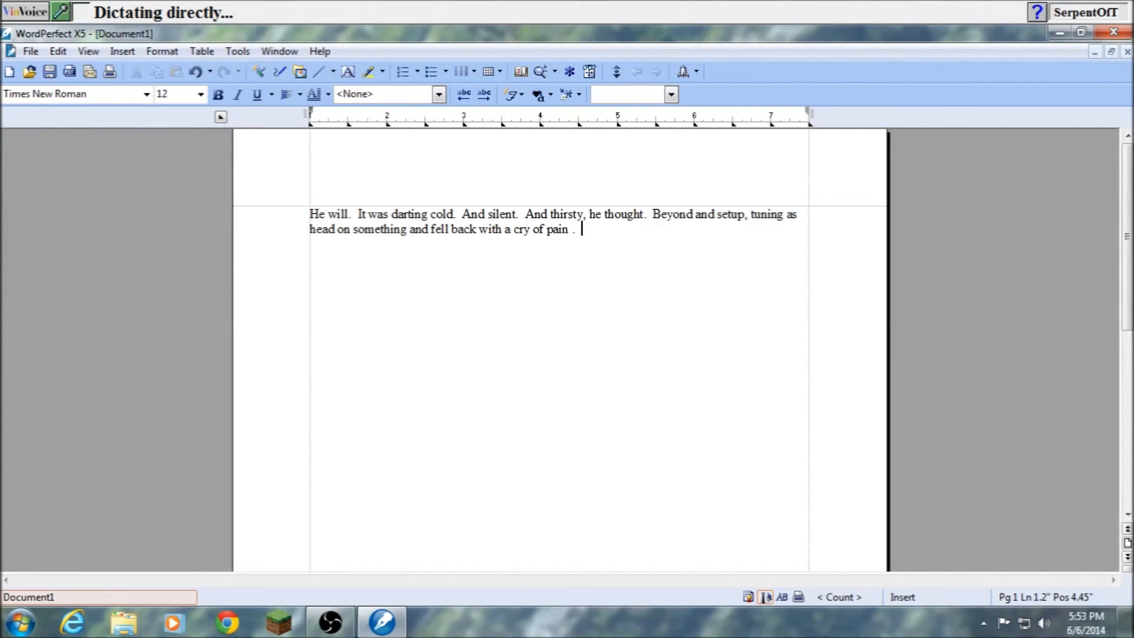
type("Europe at the")
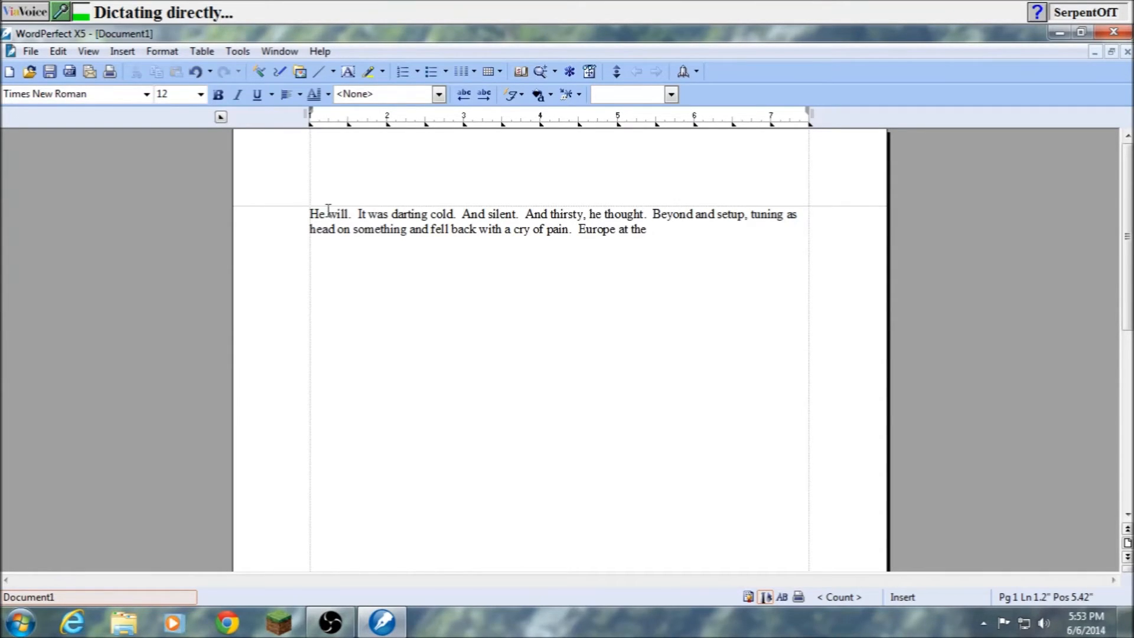
type("opposing tissue on a scrabble, feeling")
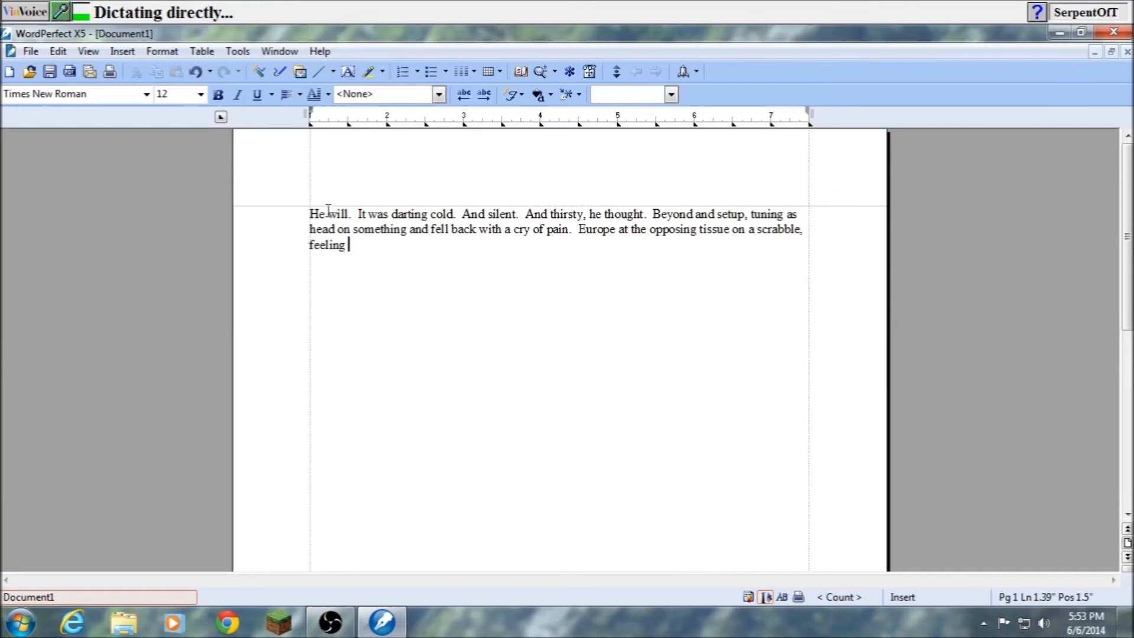
type("the cake spread back to salmon .")
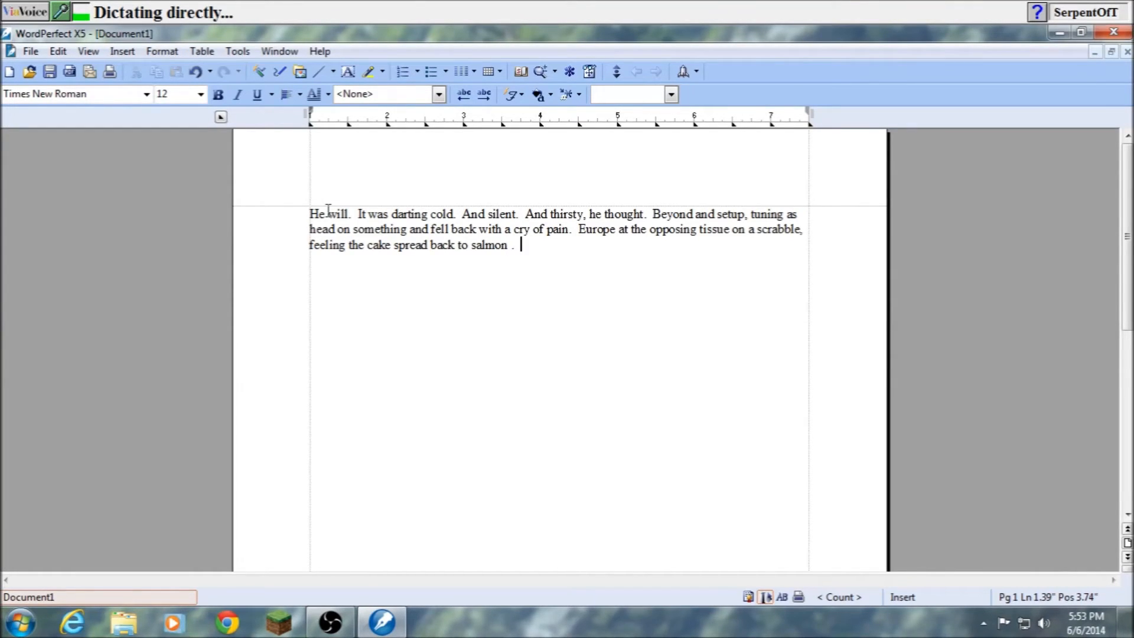
Dictate the rest from "Slowly he tried setting up again" to "of his finger." and turn the microphone off.
type("Slowly he tried setting up again that his head once mo")
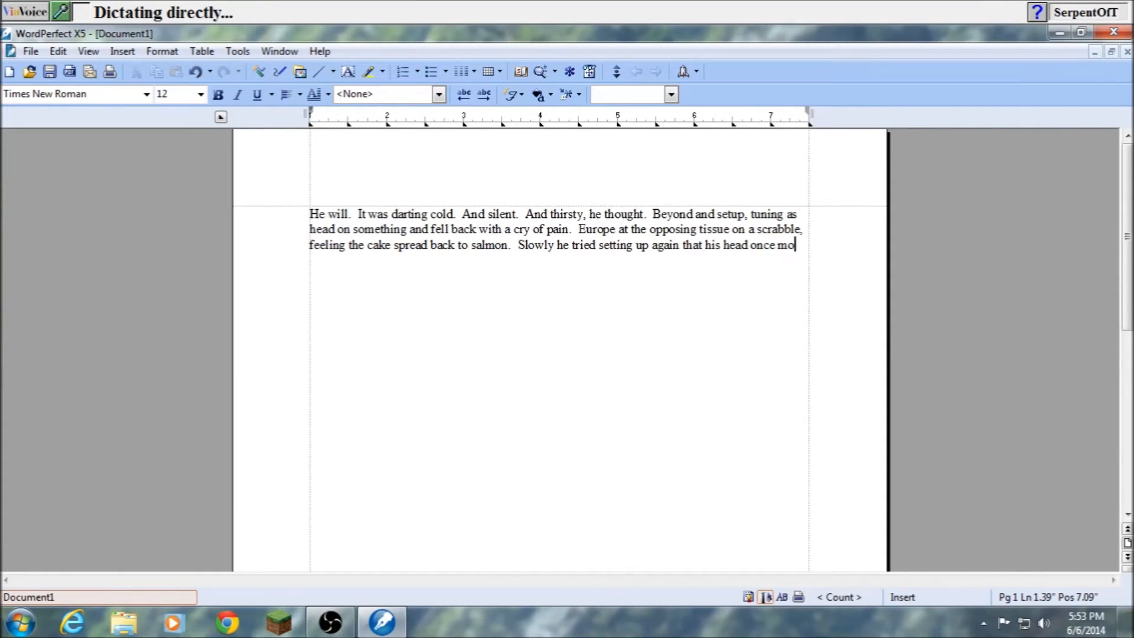
type("re .")
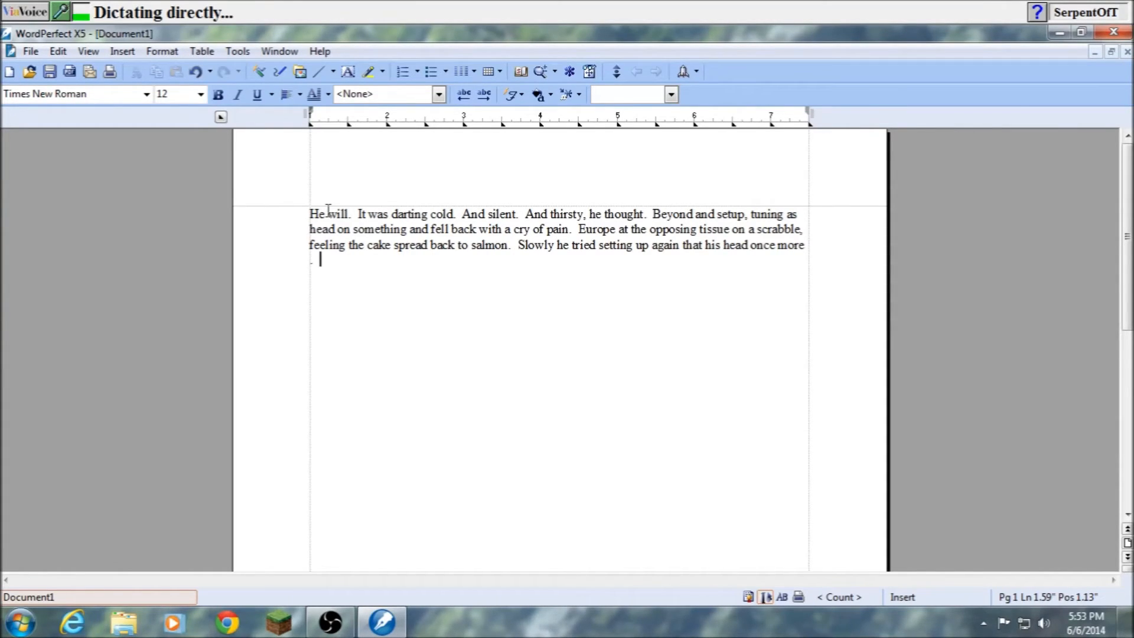
type("U.S.-Japan")
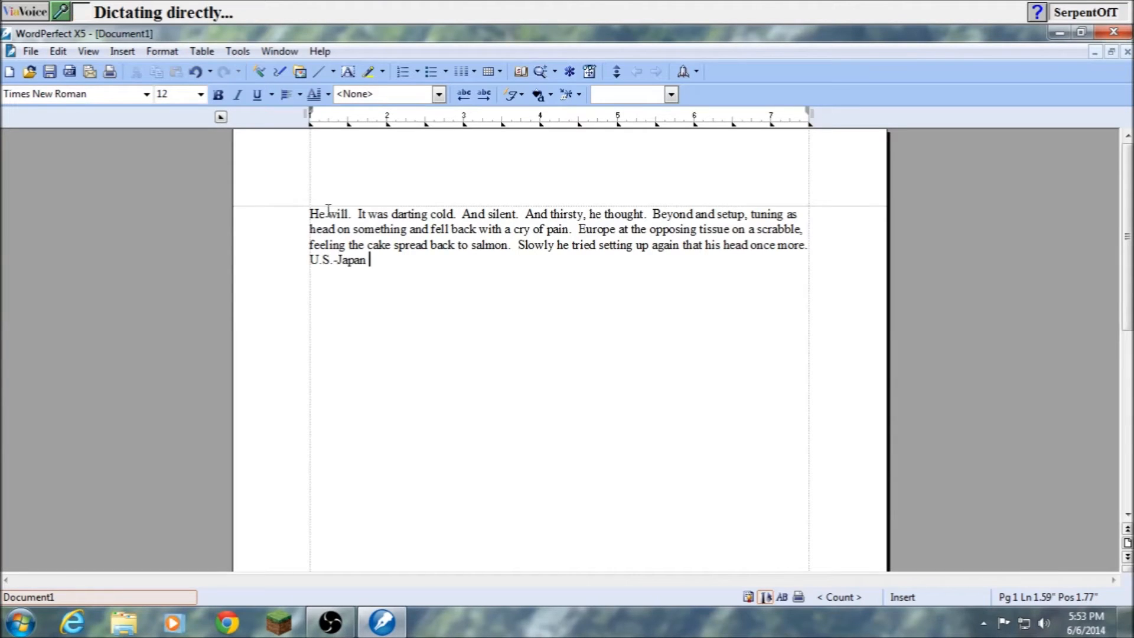
type("to between the matches in something above .")
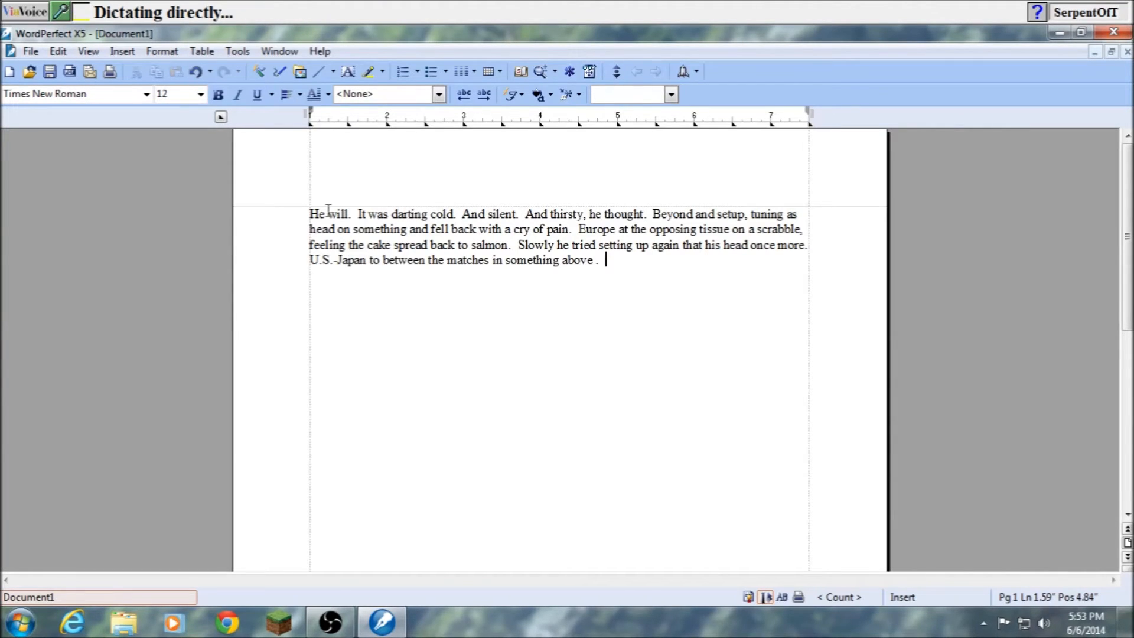
type("Year raises hands")
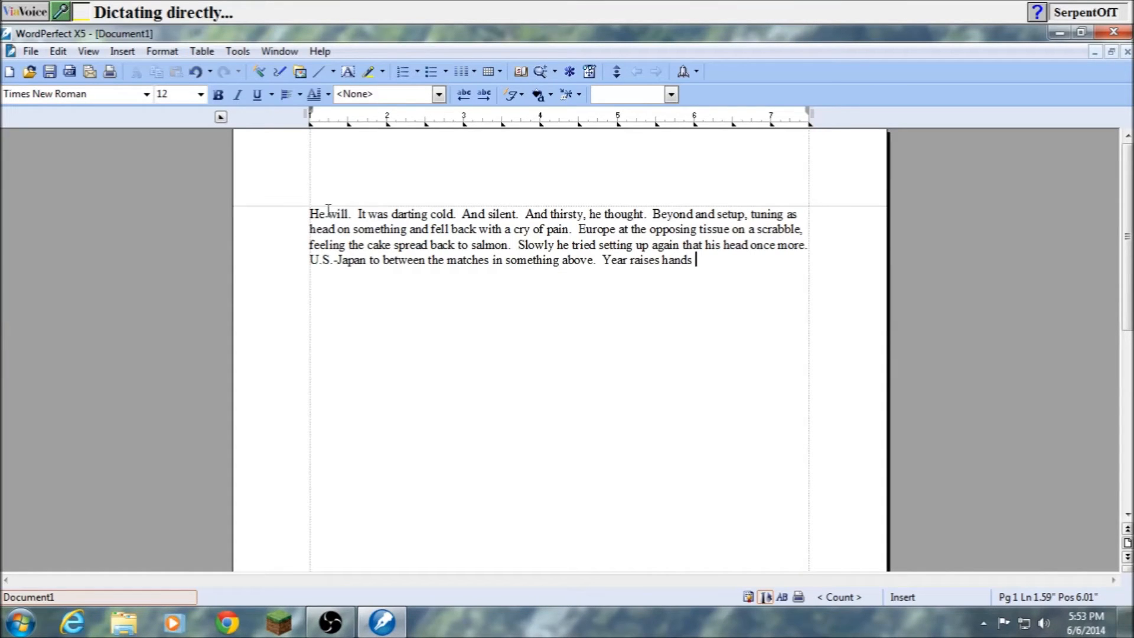
type("to feel some to ,")
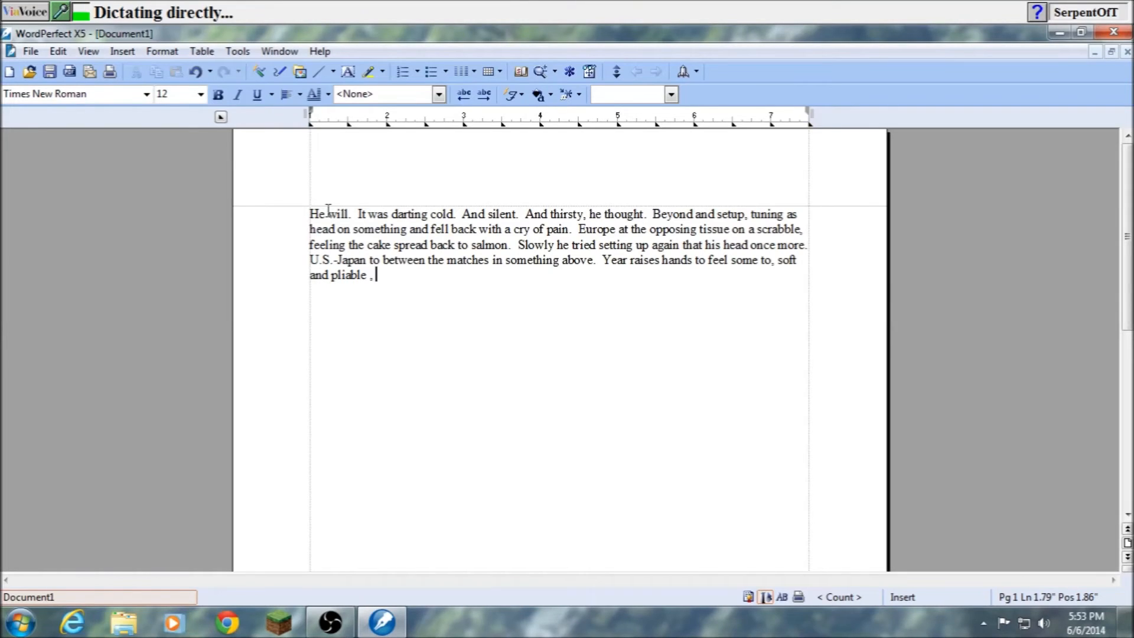
type("you'll to the Persian")
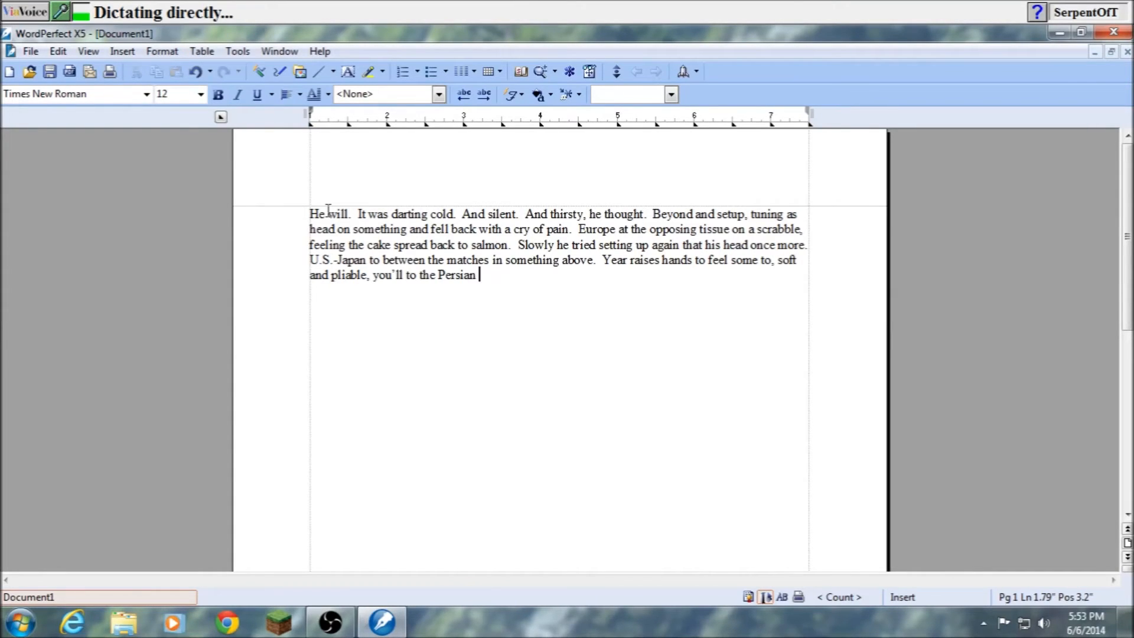
type("of his finger .")
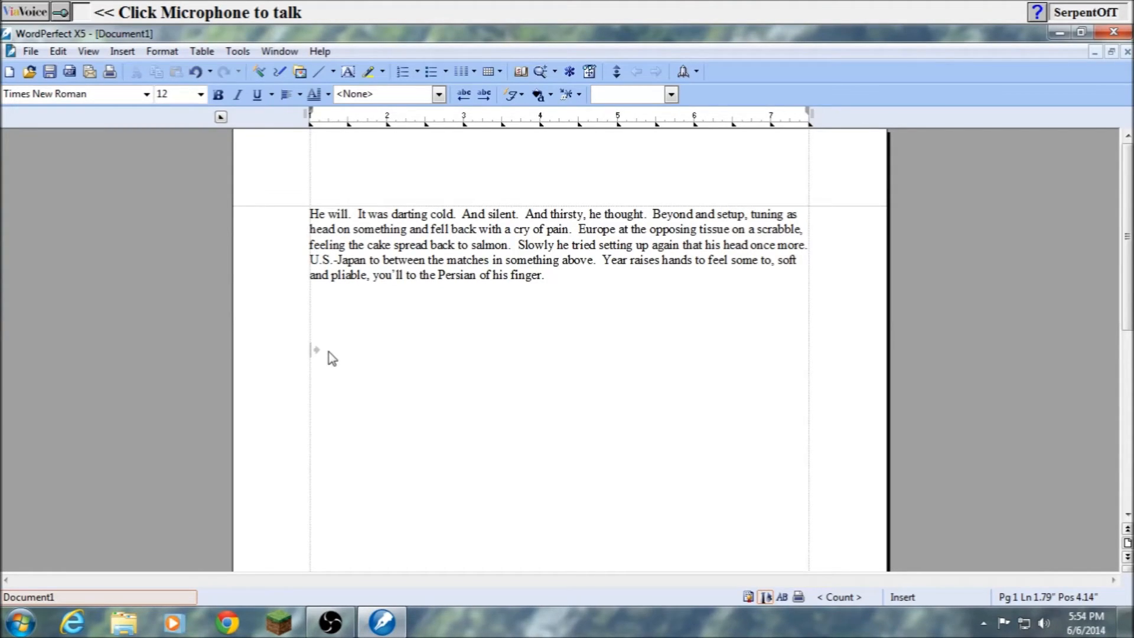
left_click(550, 276)
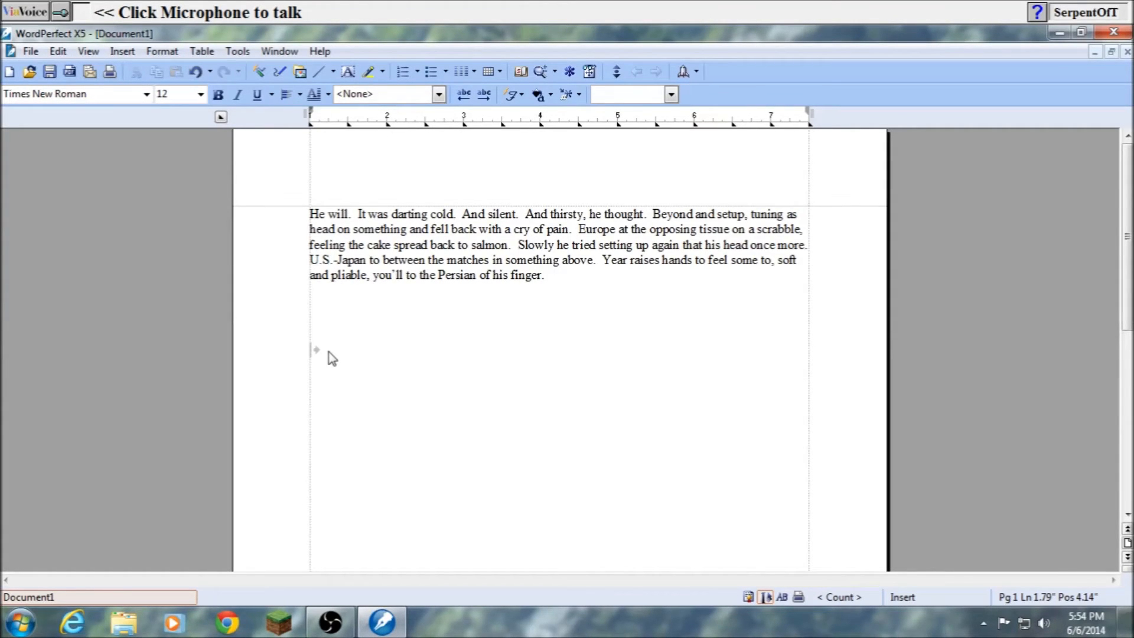
left_click(552, 276)
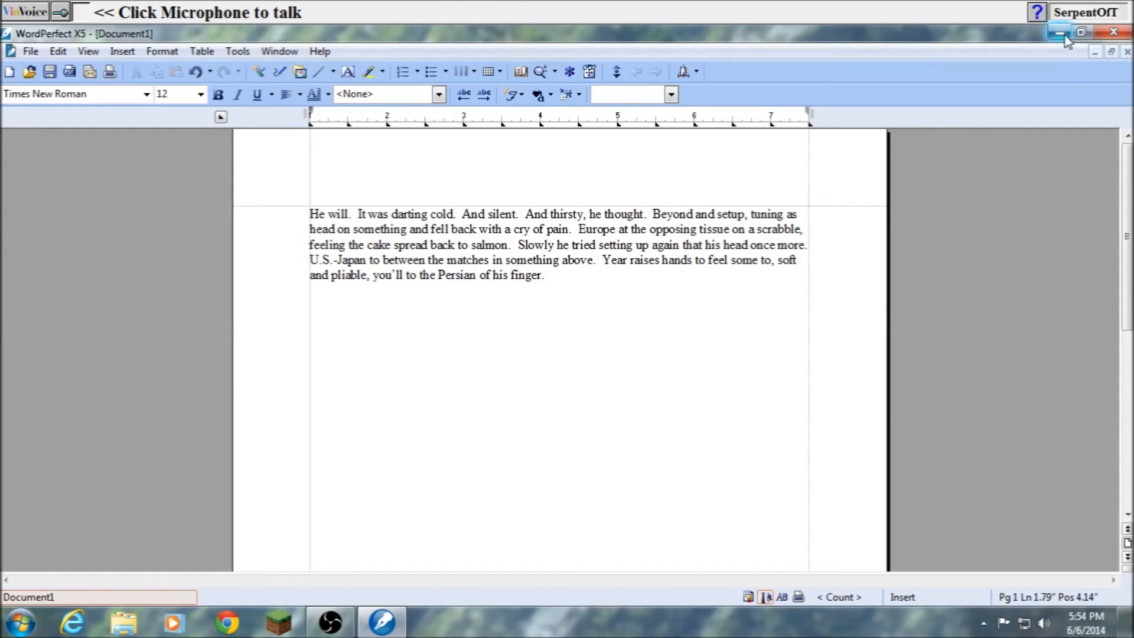
mouse_move(995, 66)
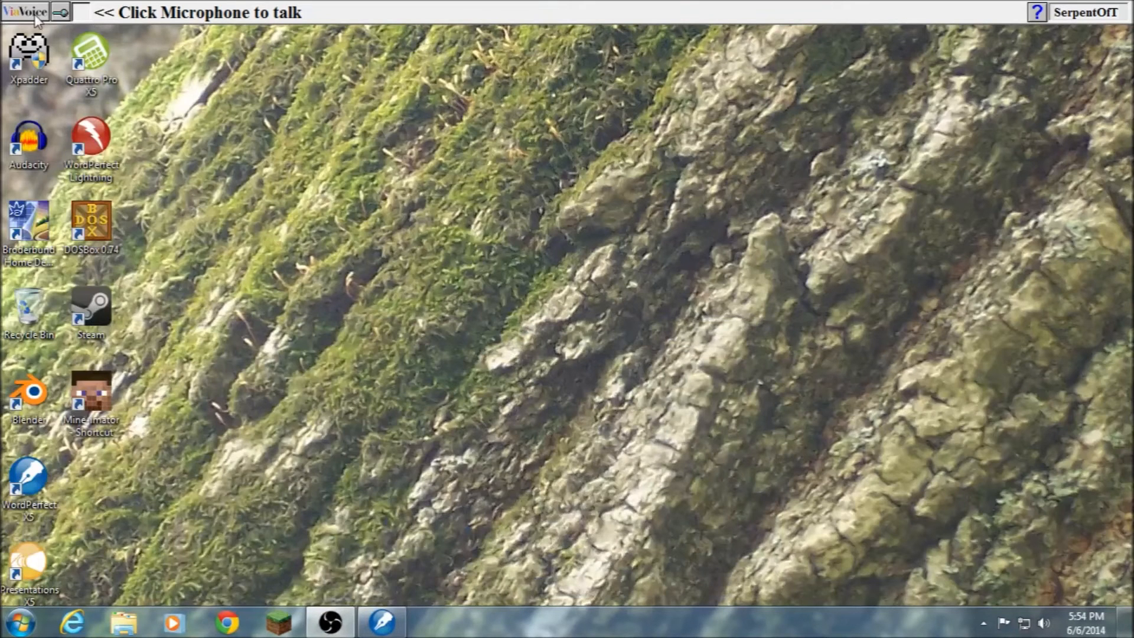
Dictate a trial sentence ending "is the basic problem" into SpeakPad, then close SpeakPad.
left_click(27, 12)
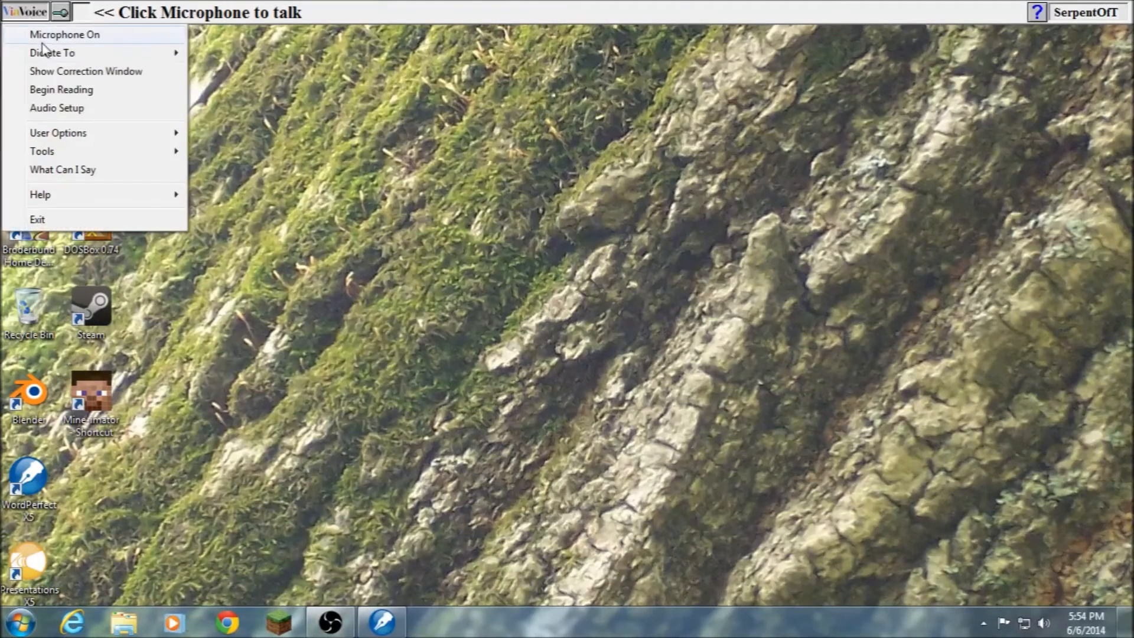
mouse_move(52, 52)
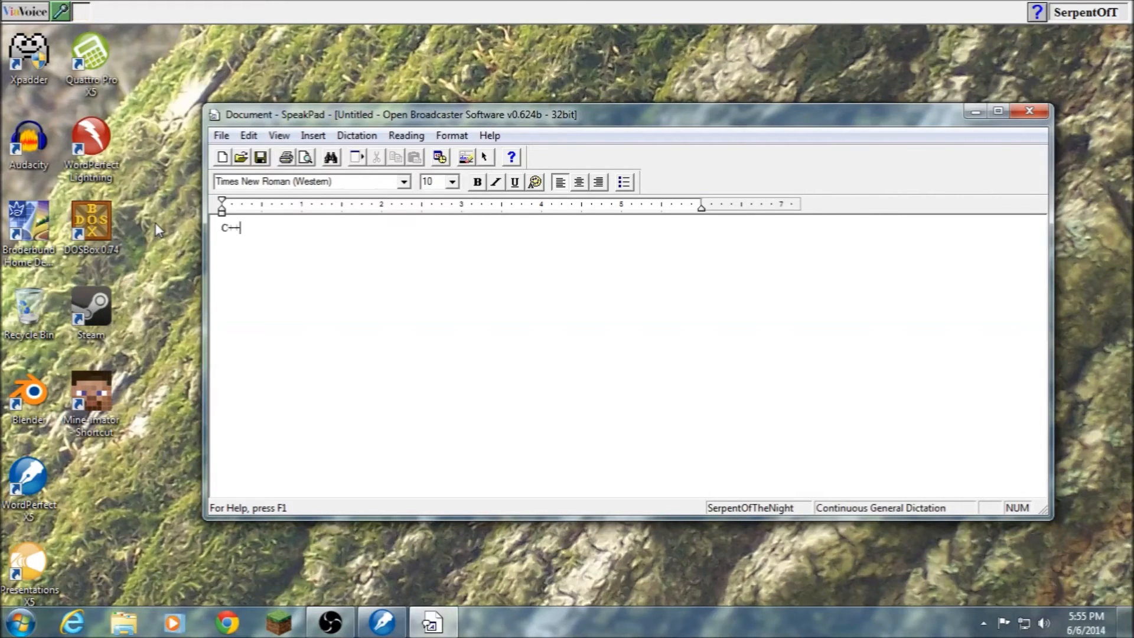
type("is the basic problem is that there was never come")
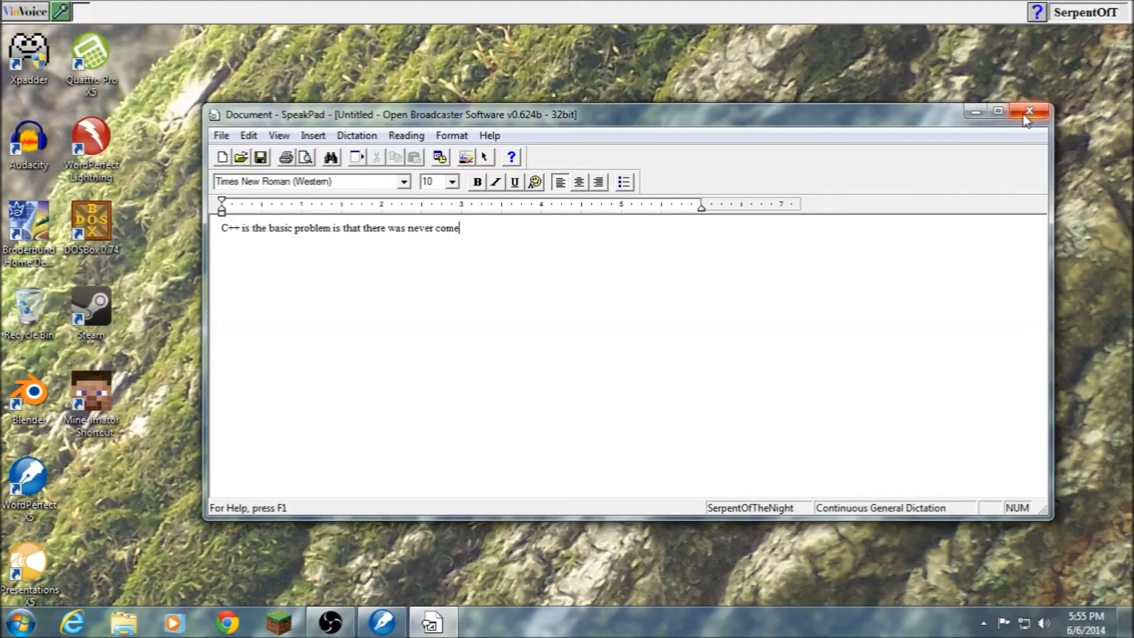
left_click(1029, 111)
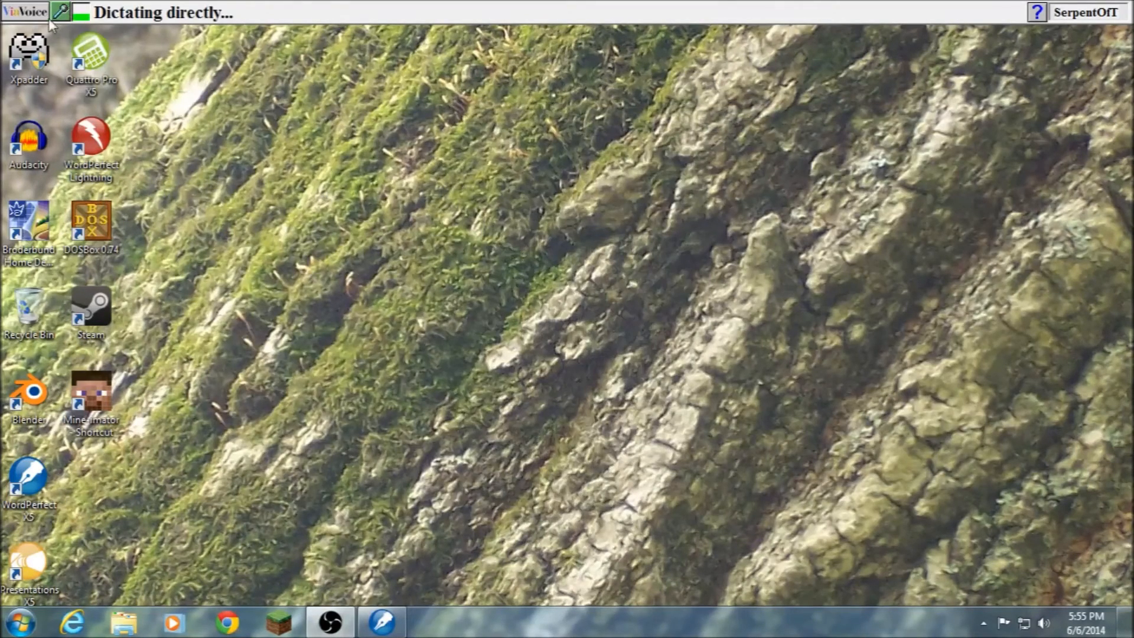
Bring up the ViaVoice Correction window, dismissing the busy-processing message on the first try.
left_click(60, 11)
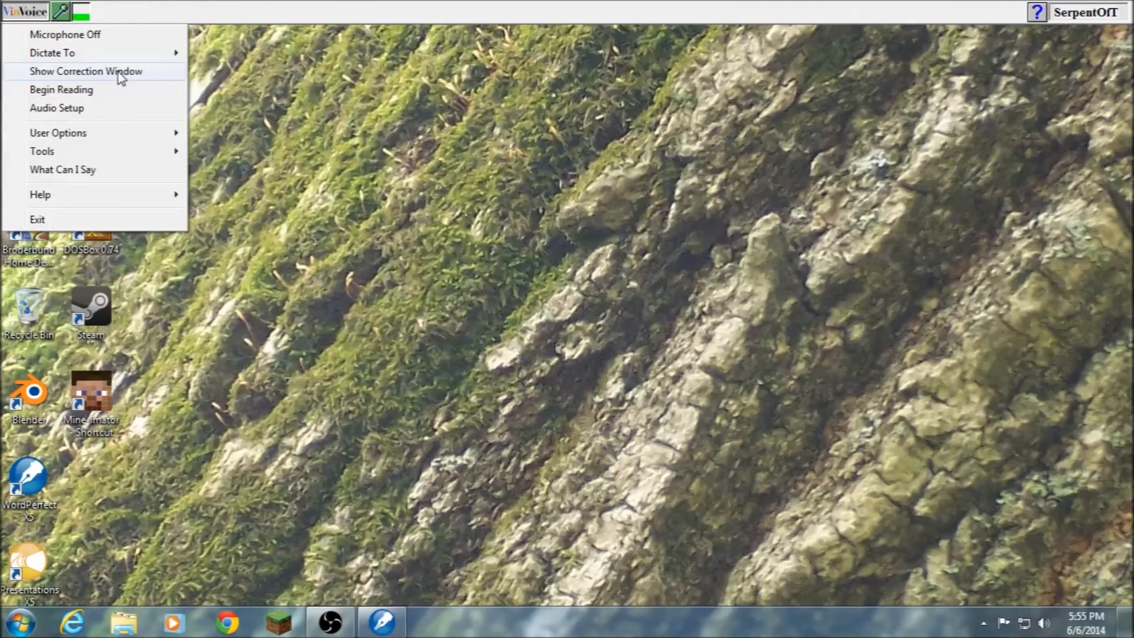
left_click(85, 71)
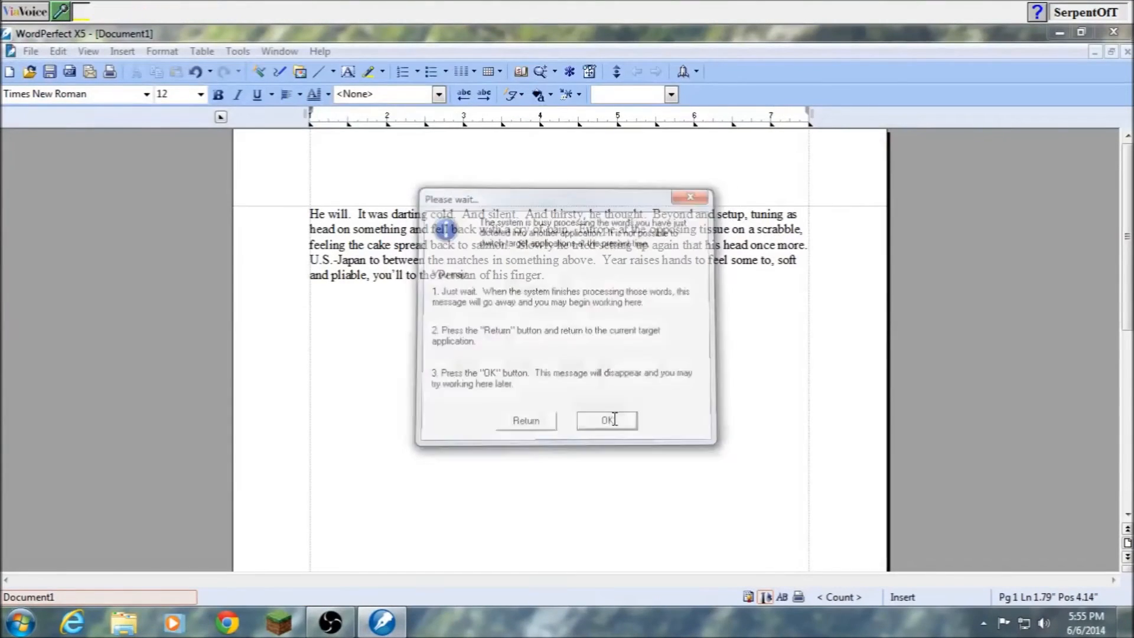
left_click(607, 421)
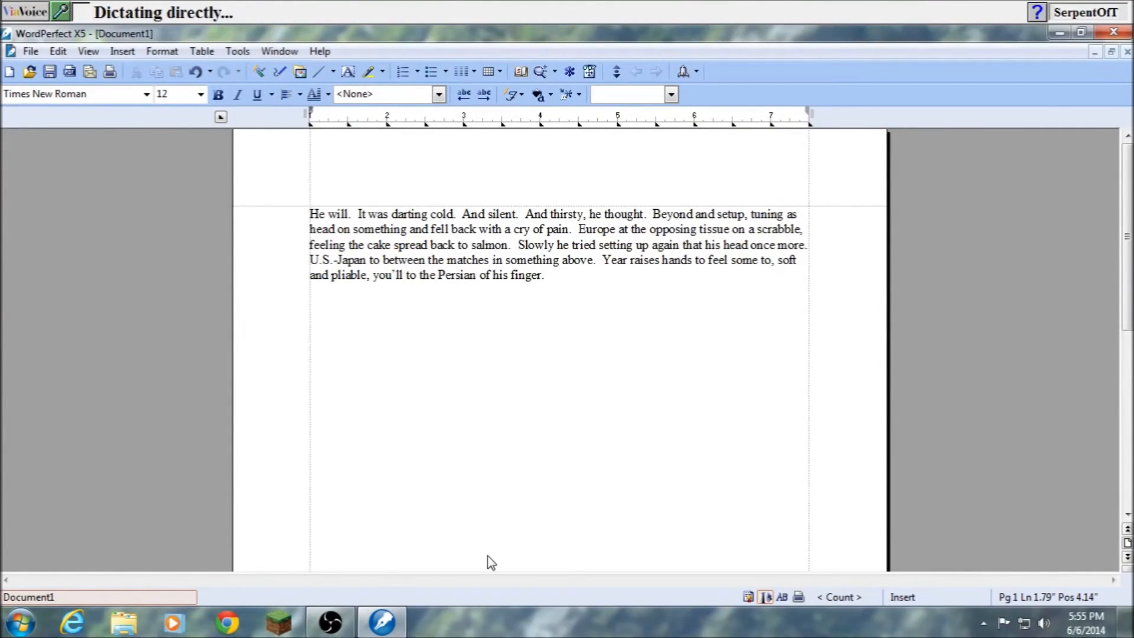
left_click(25, 12)
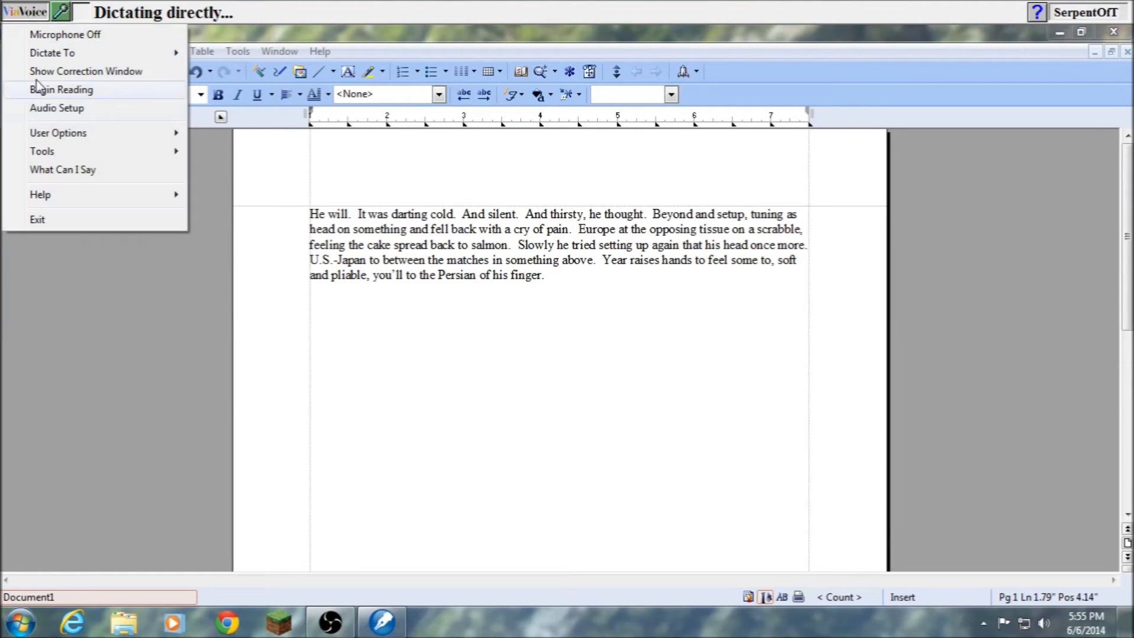
left_click(85, 71)
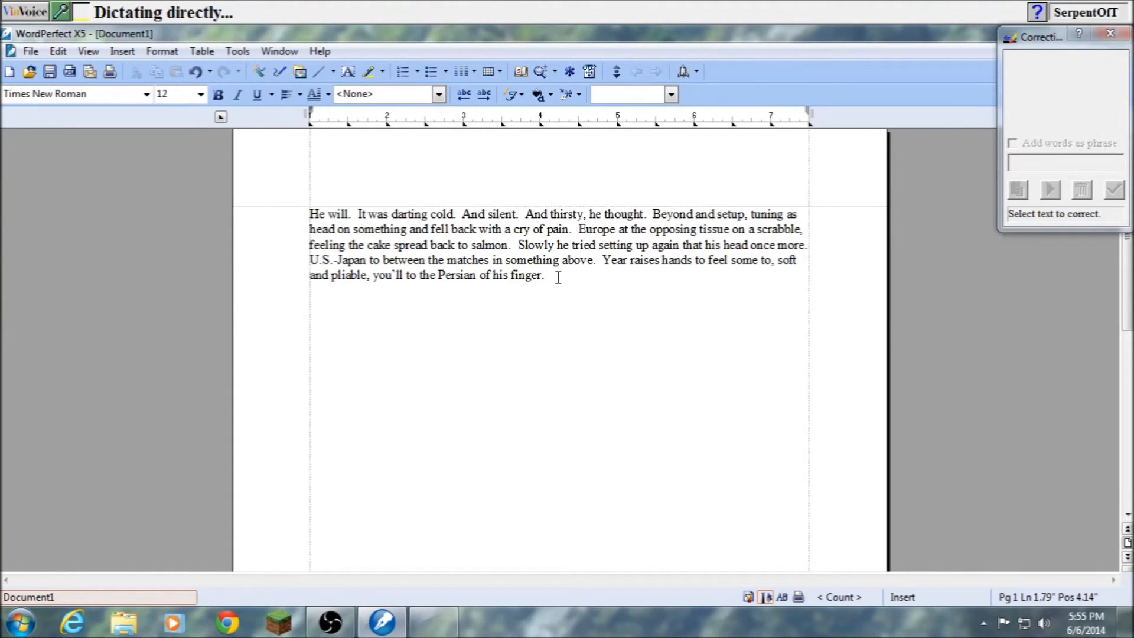
Dictate "DRAM Montreal he ran into the hall", close the Correction window, and dictate "then some 9 Swiss use in amounts".
type("DRAM Montreal")
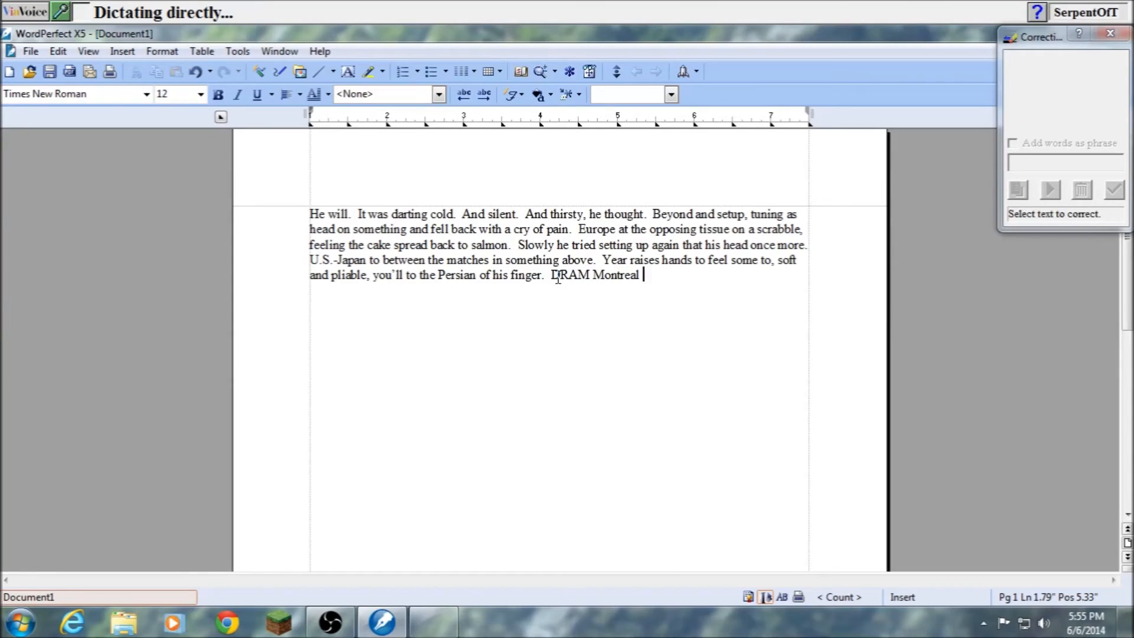
type("he ran into the hall")
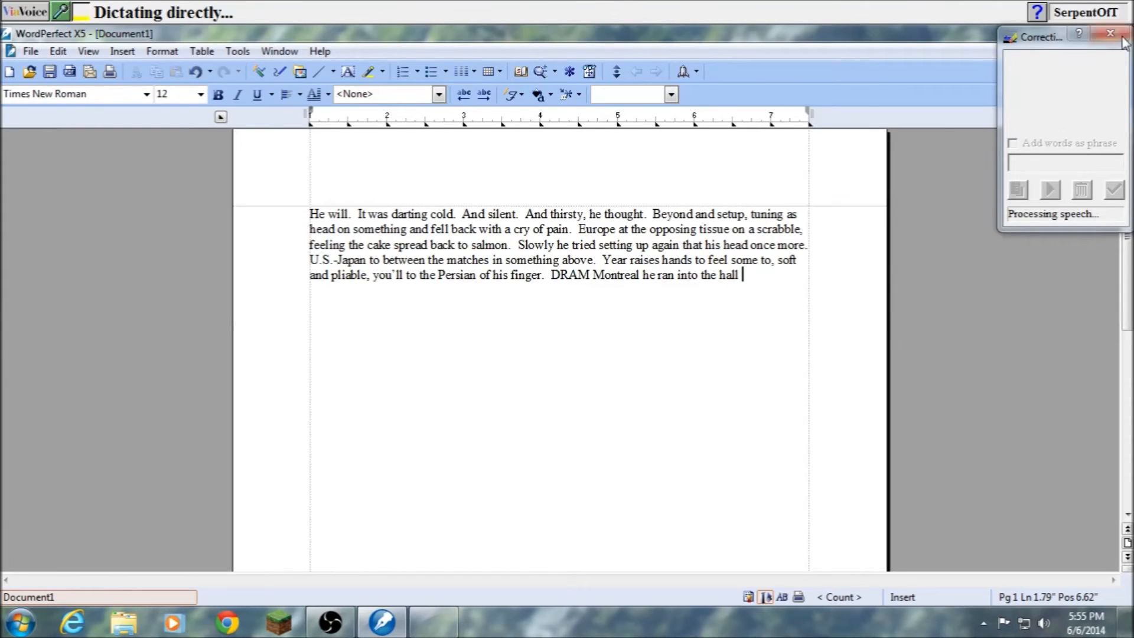
left_click(1113, 34)
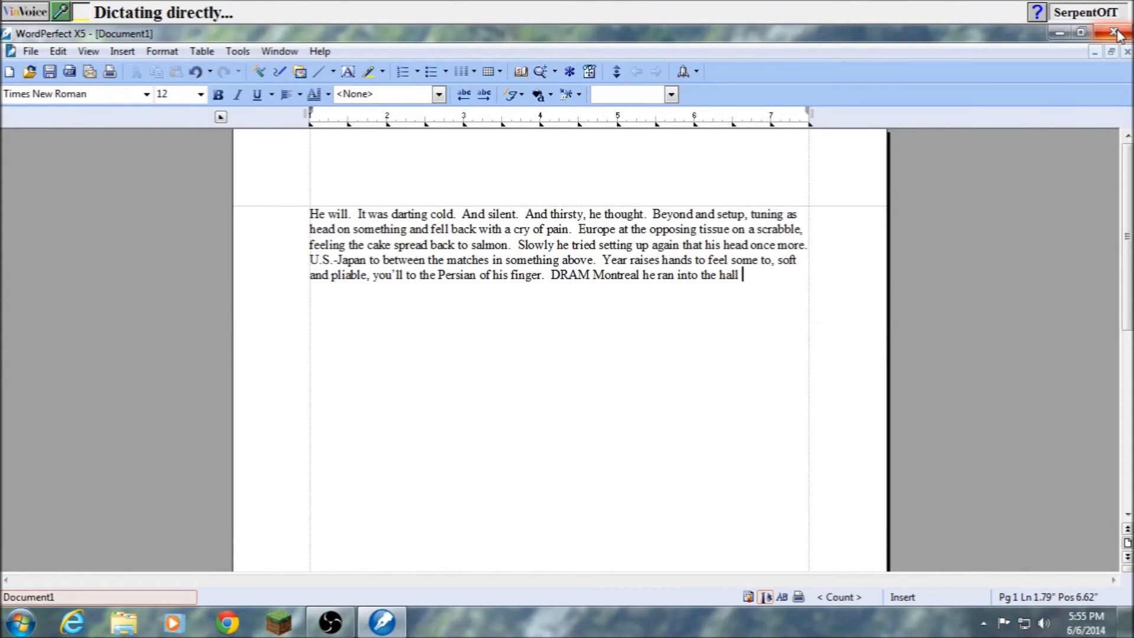
type("then some 9 Swiss use in amounts staff and an Automap")
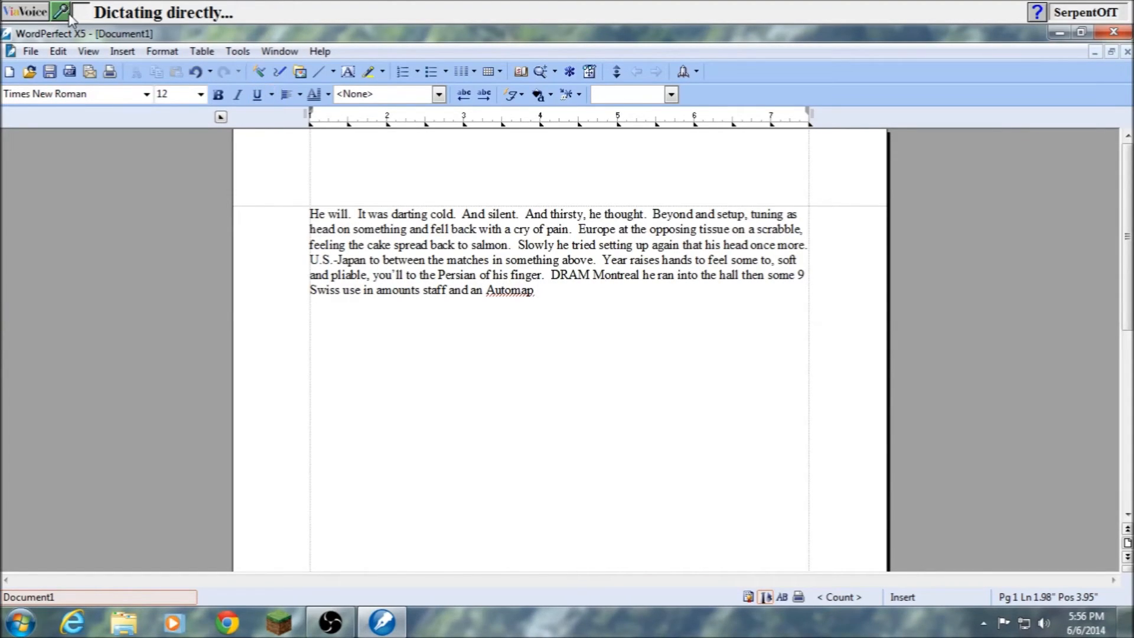
Start ViaVoice's Begin Reading on the story and close the Correction window.
left_click(60, 12)
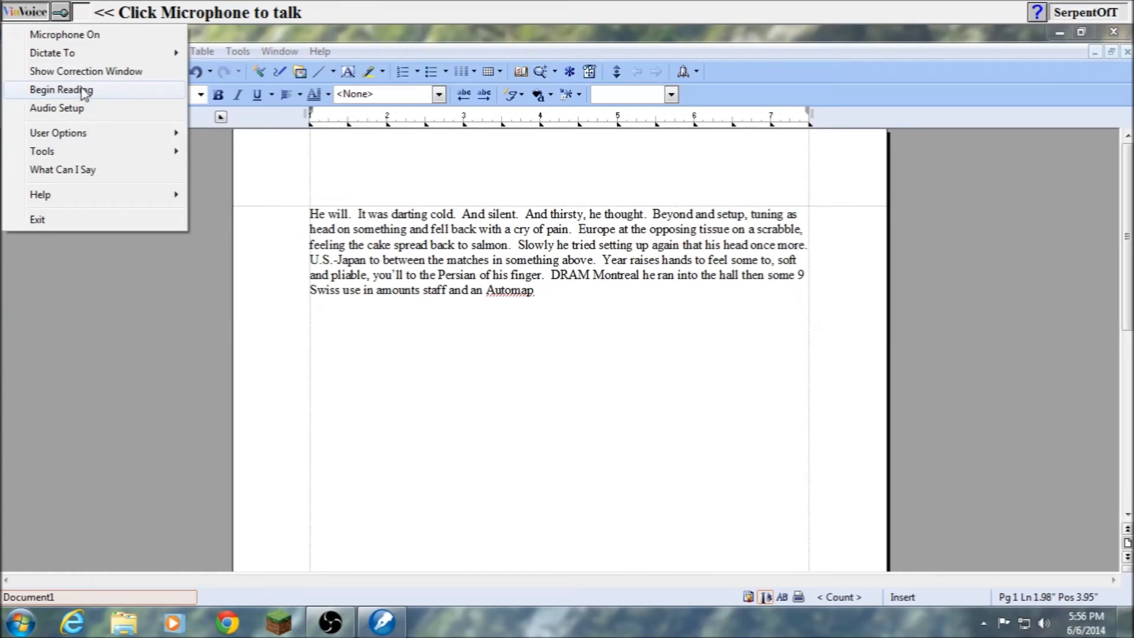
left_click(62, 88)
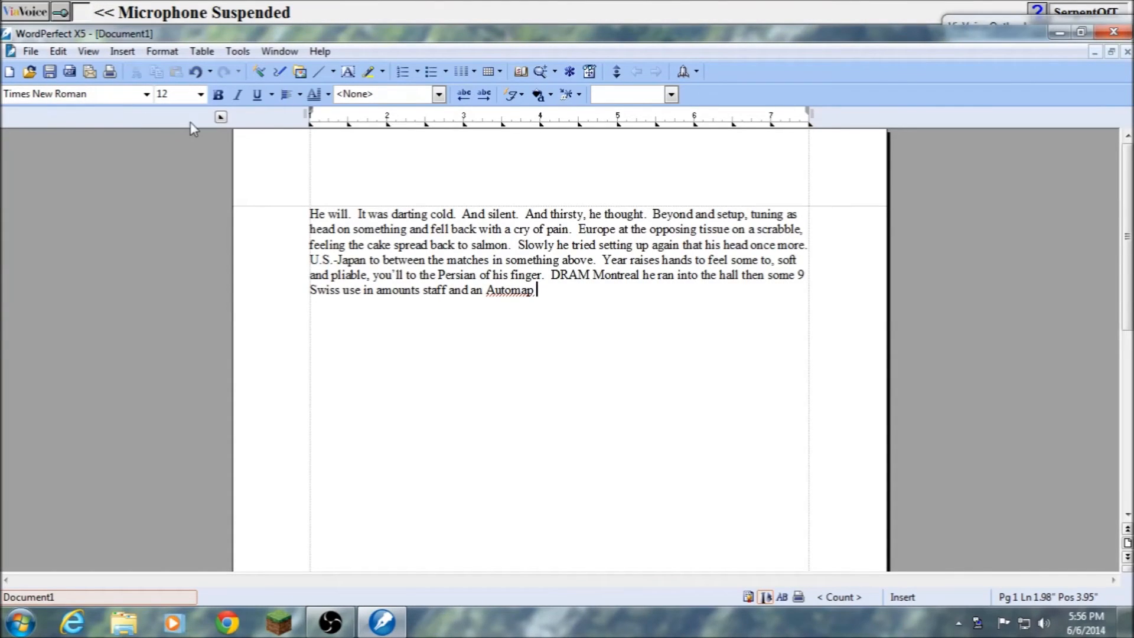
mouse_move(65, 27)
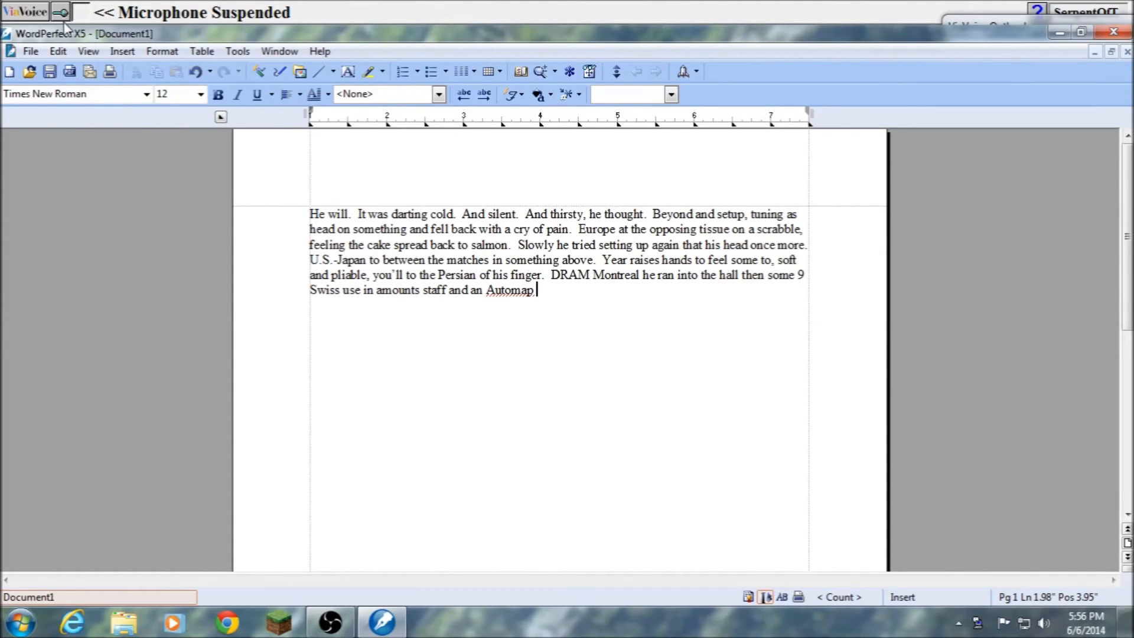
left_click(60, 12)
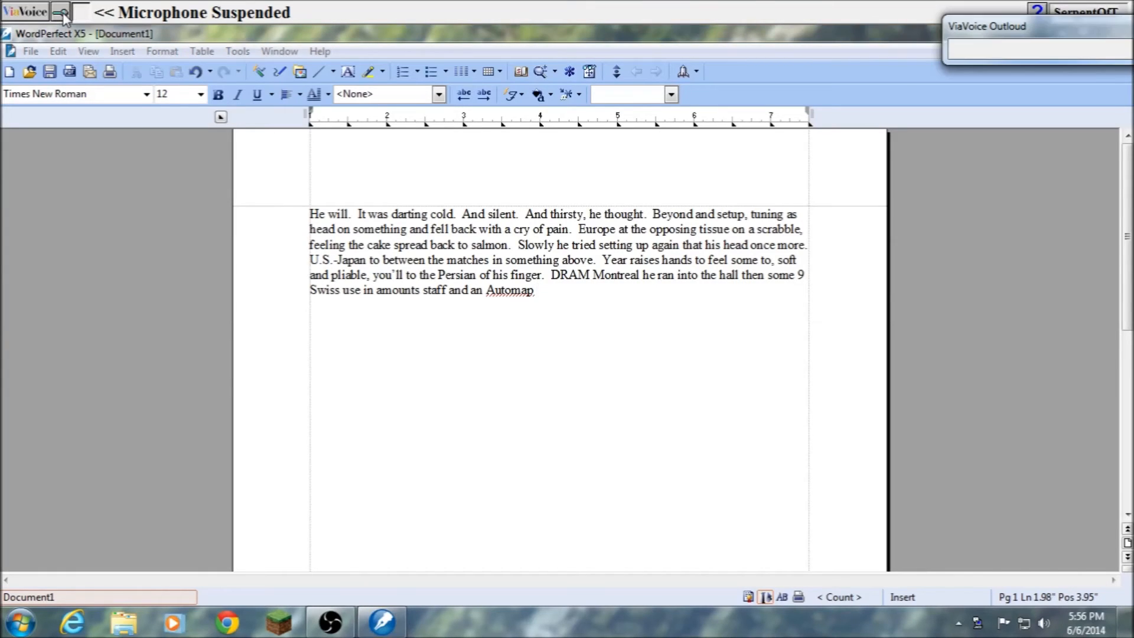
left_click(1077, 11)
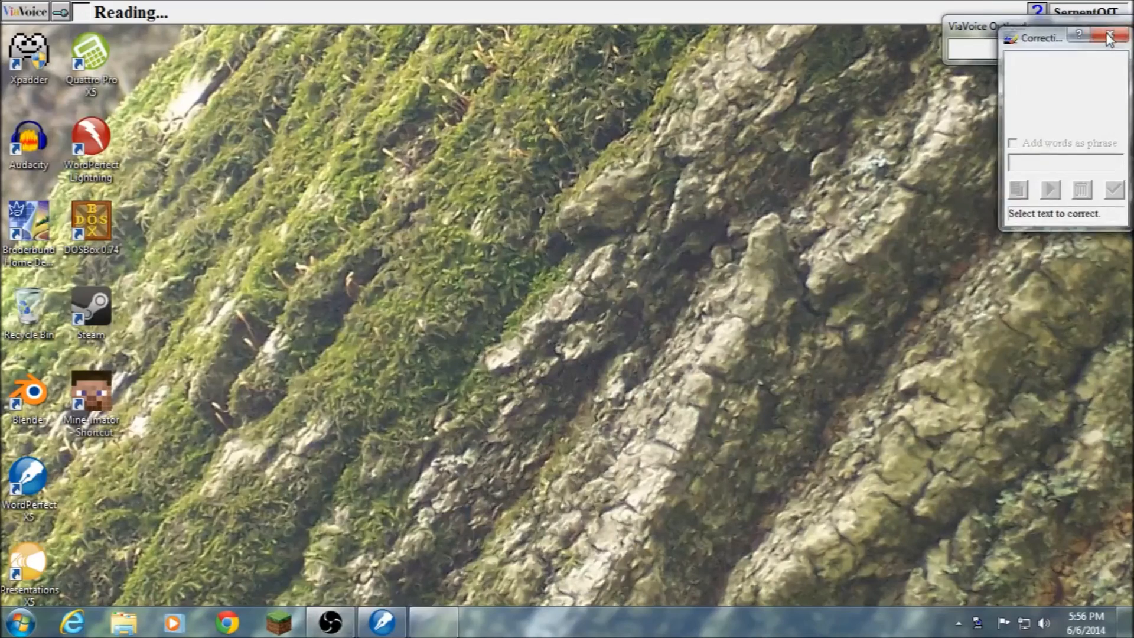
left_click(1109, 38)
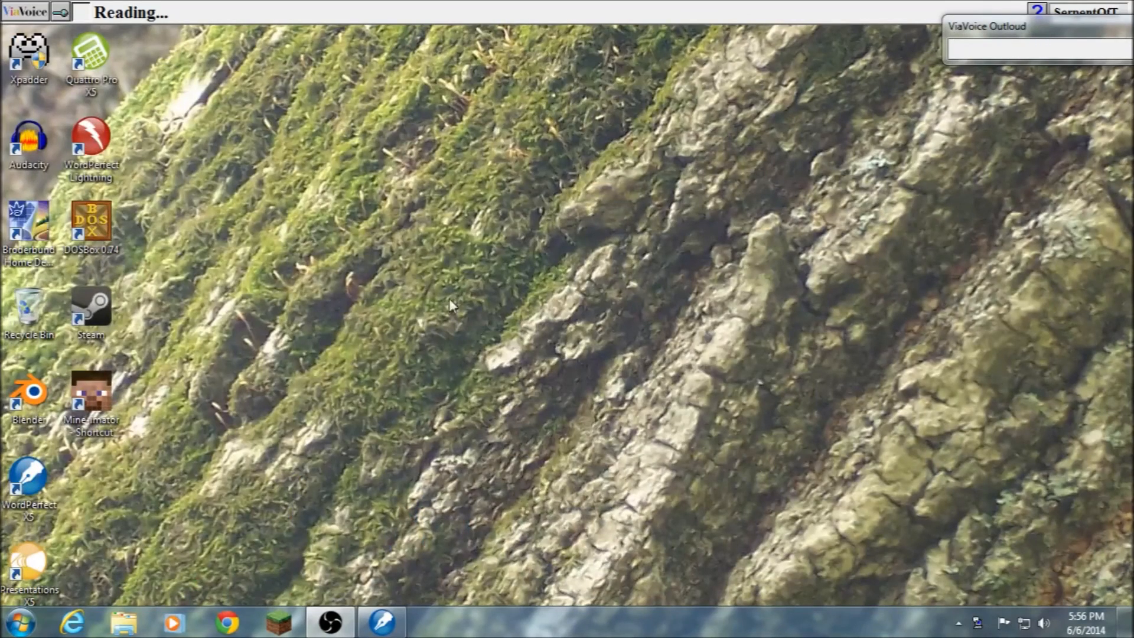
mouse_move(28, 17)
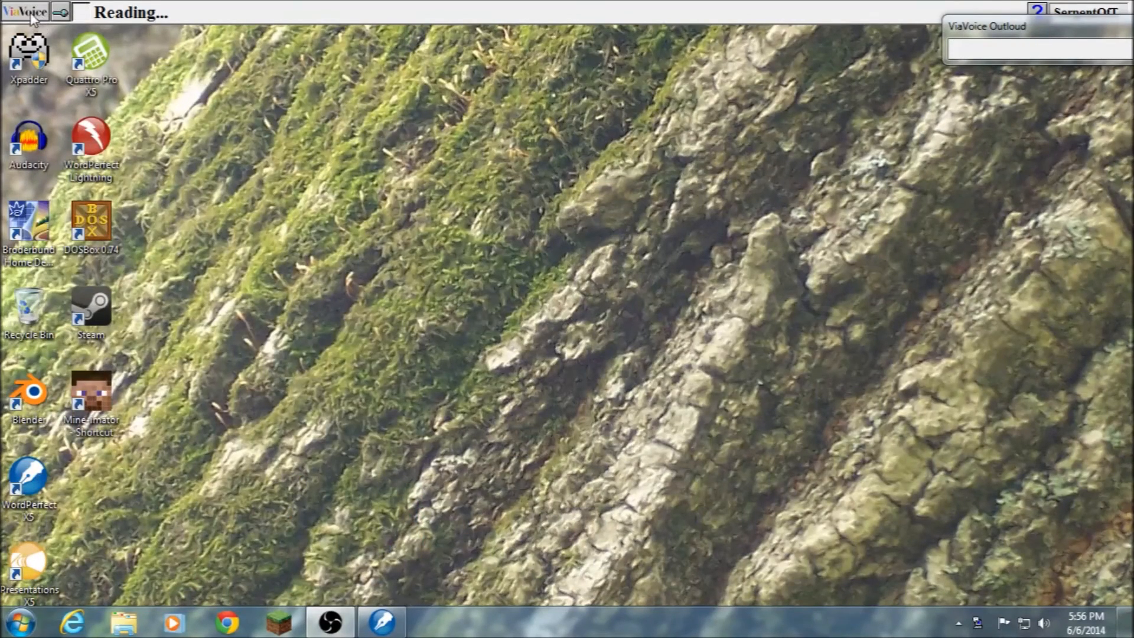
mouse_move(25, 11)
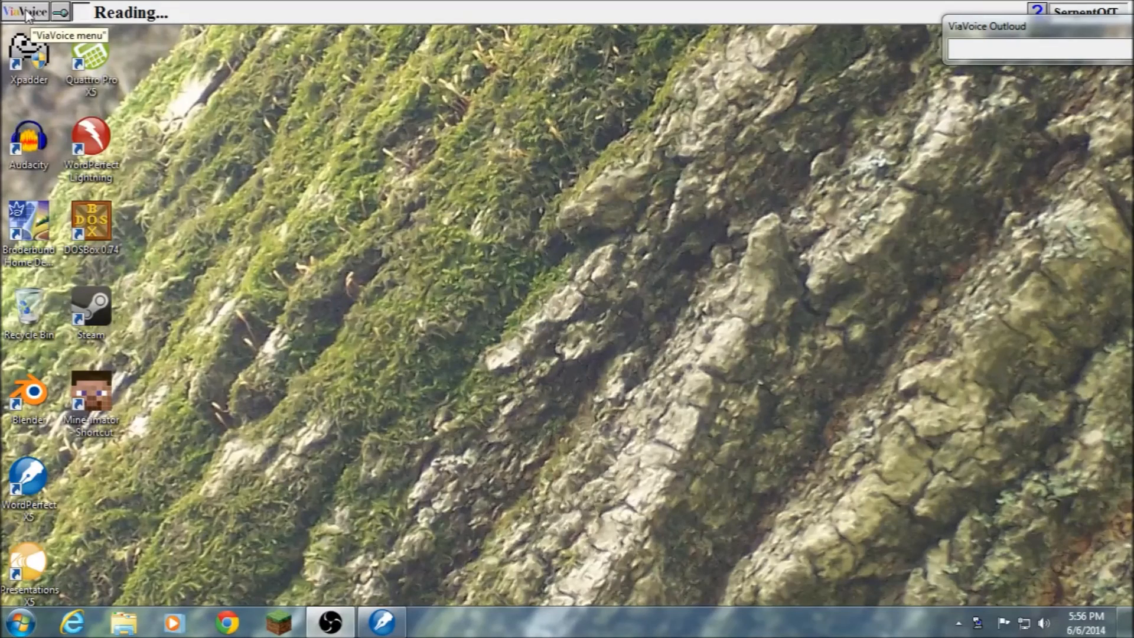
Reopen the ViaVoice options list to reach User Options for speech settings.
left_click(23, 12)
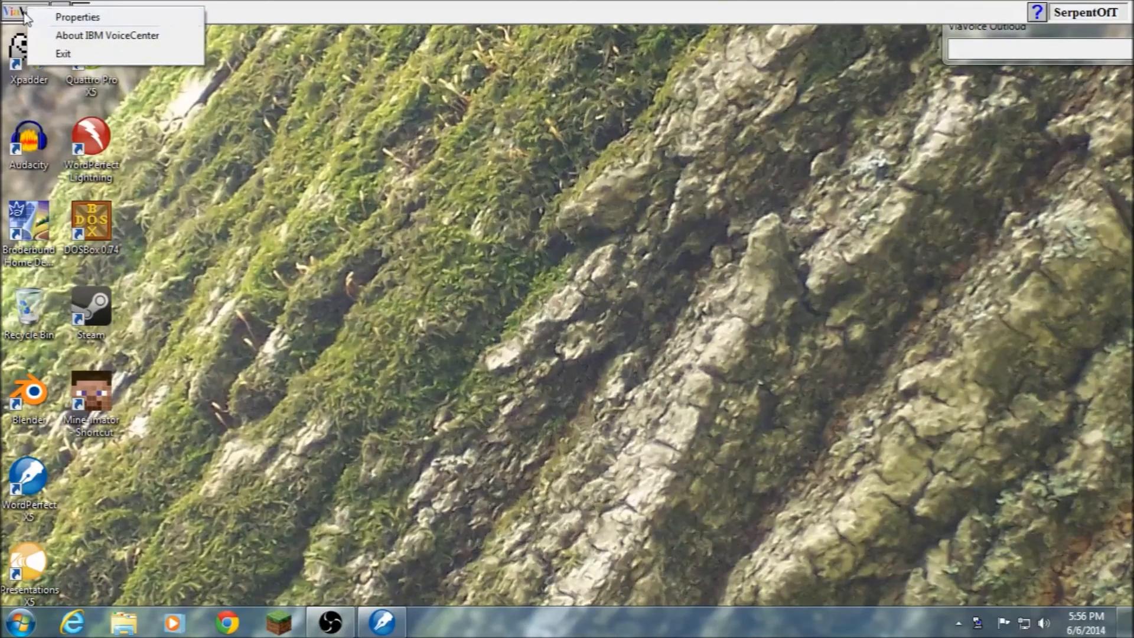
left_click(25, 12)
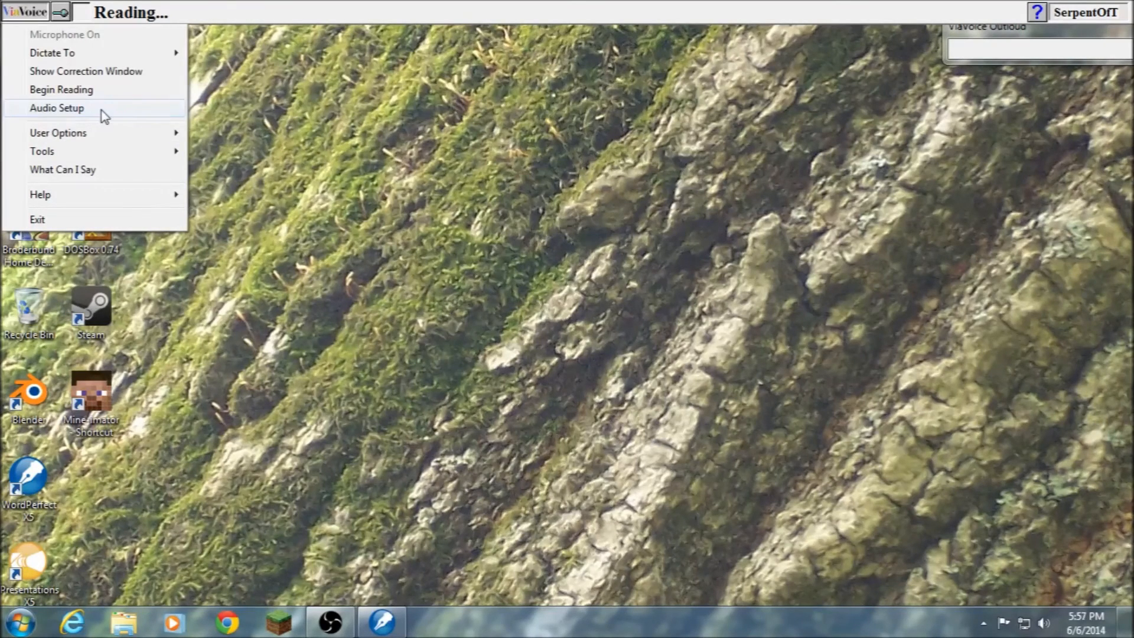
mouse_move(58, 132)
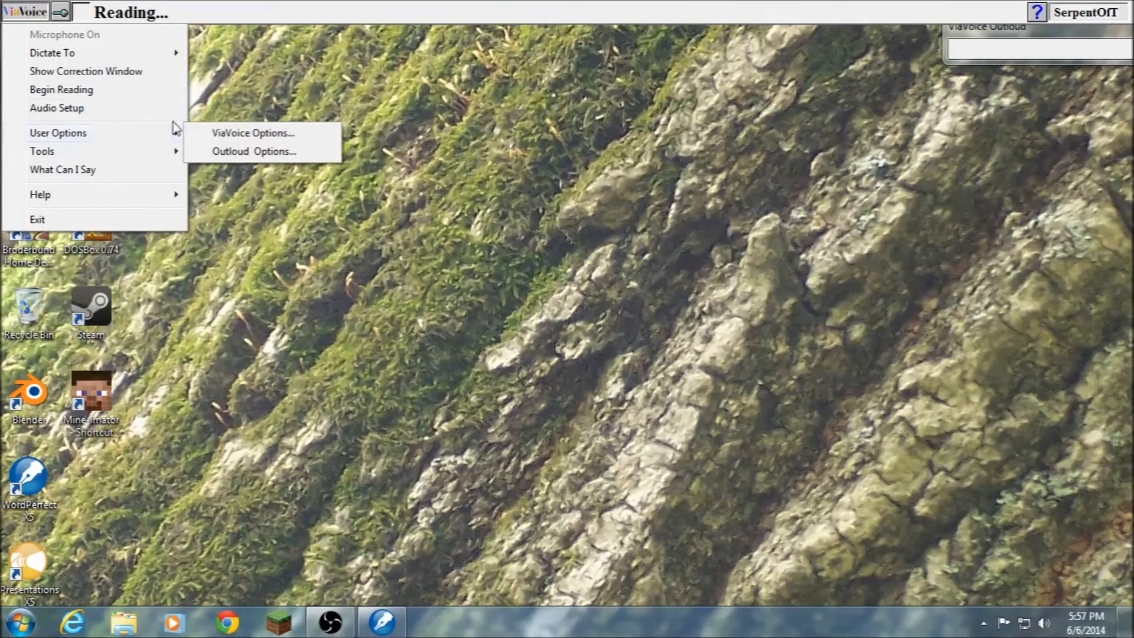
left_click(250, 151)
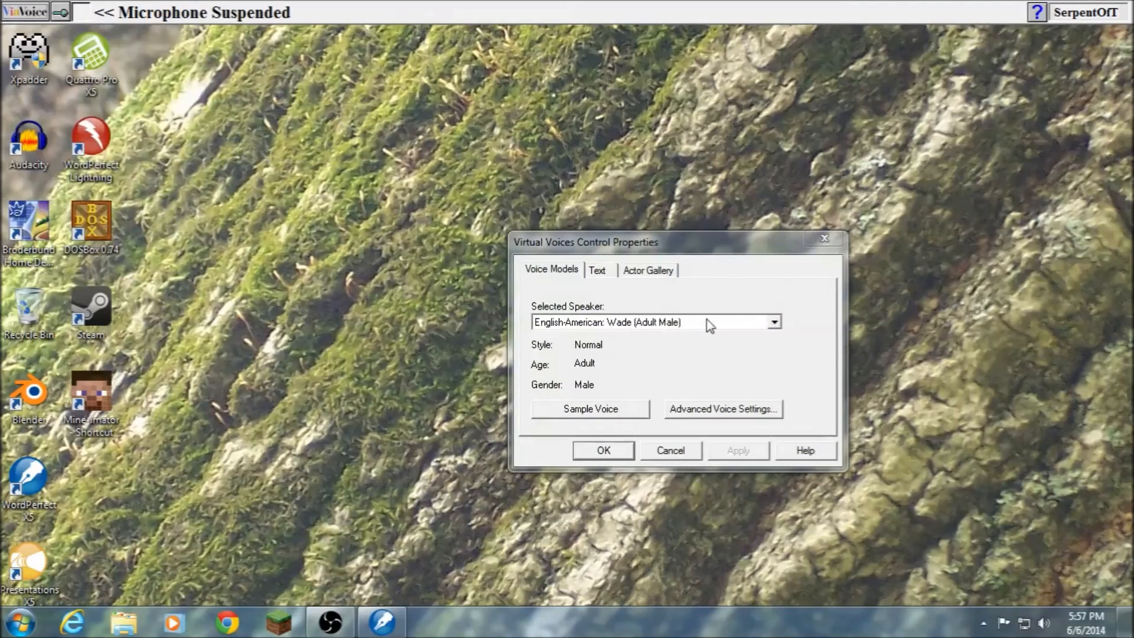
left_click(773, 322)
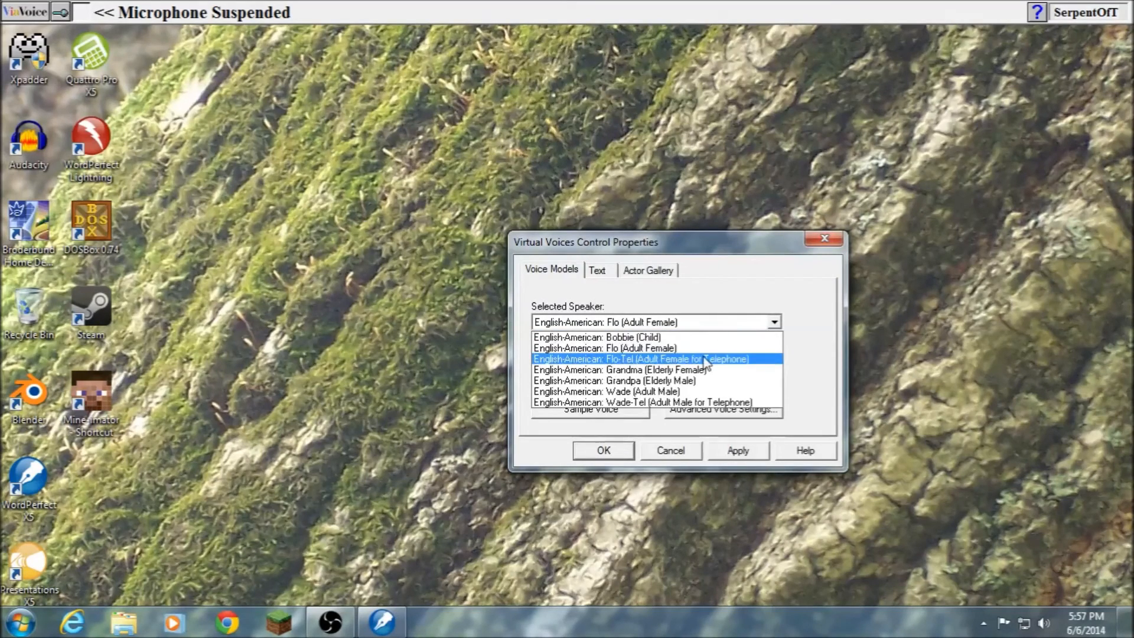
left_click(640, 359)
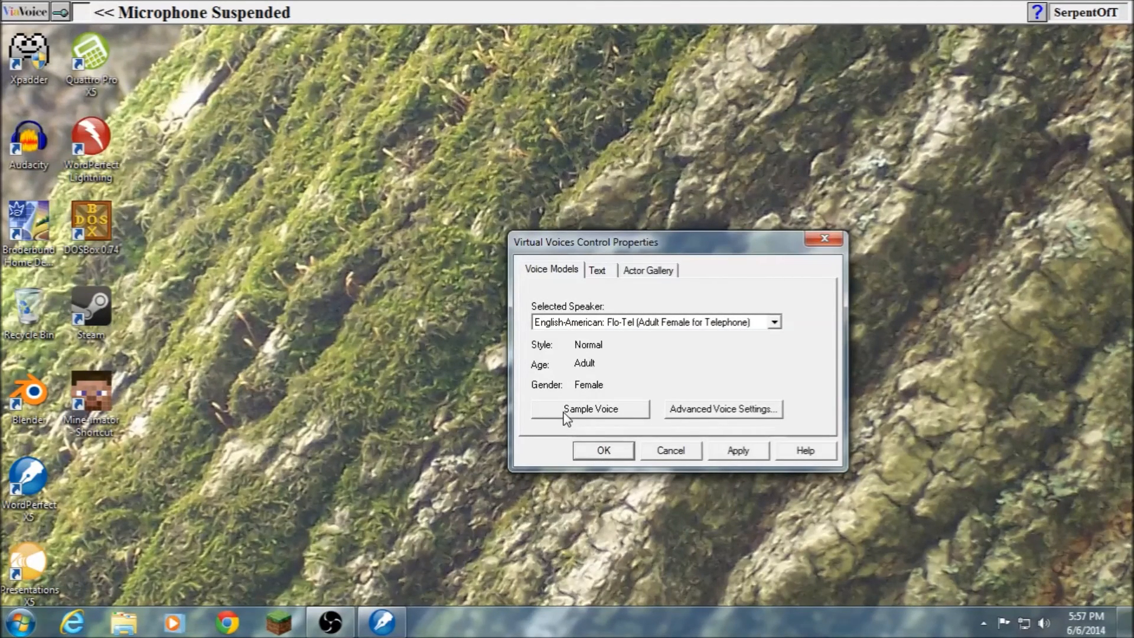
mouse_move(712, 308)
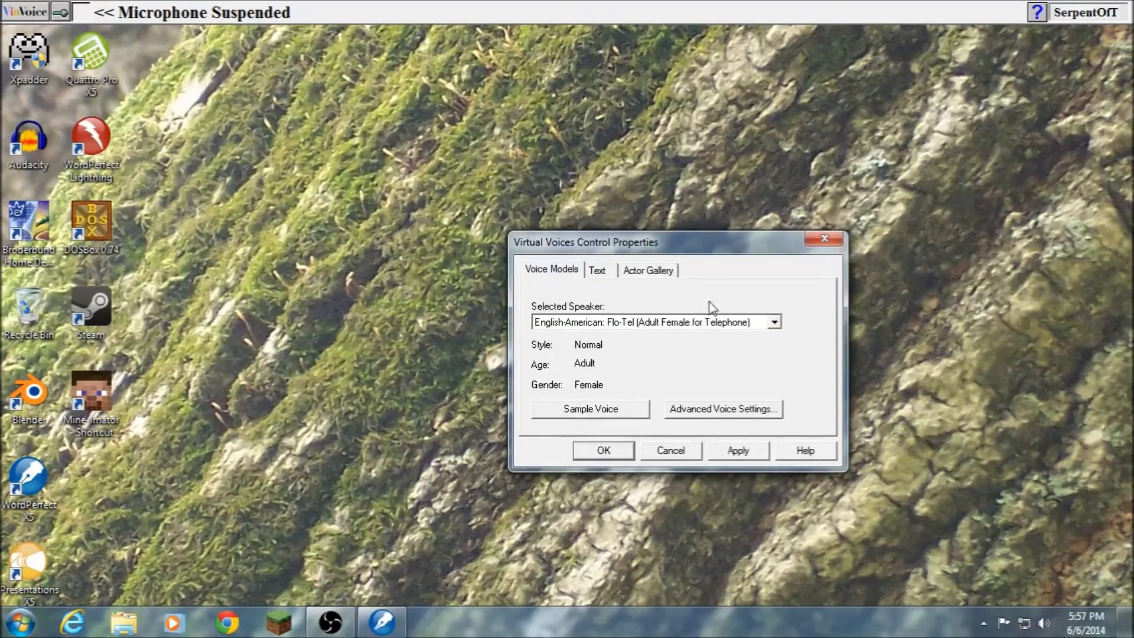
left_click(773, 321)
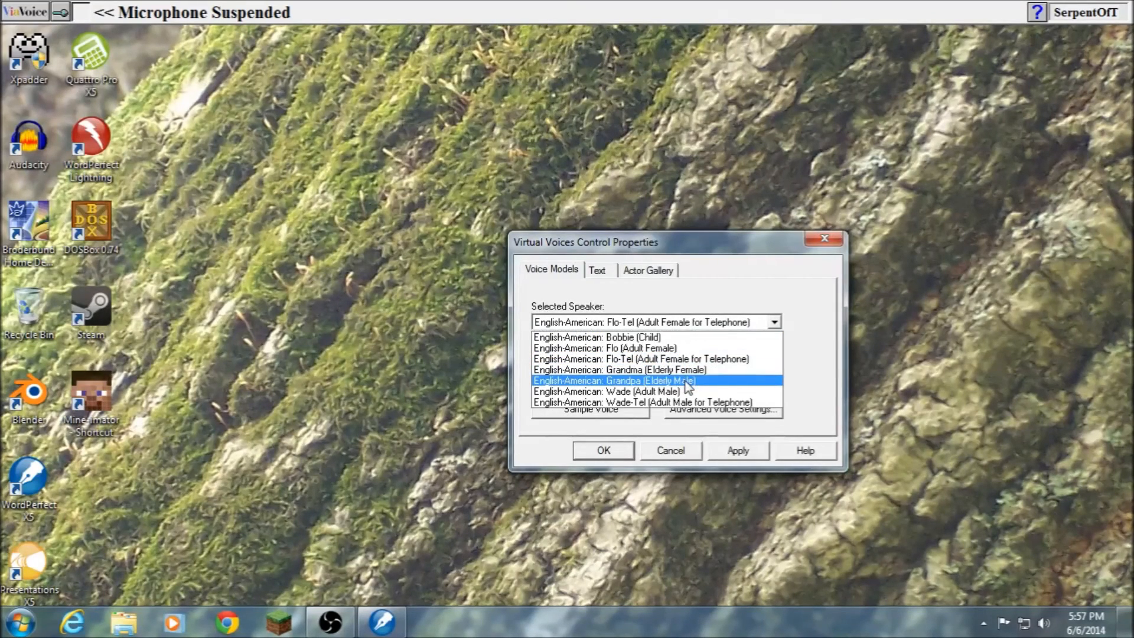
left_click(608, 391)
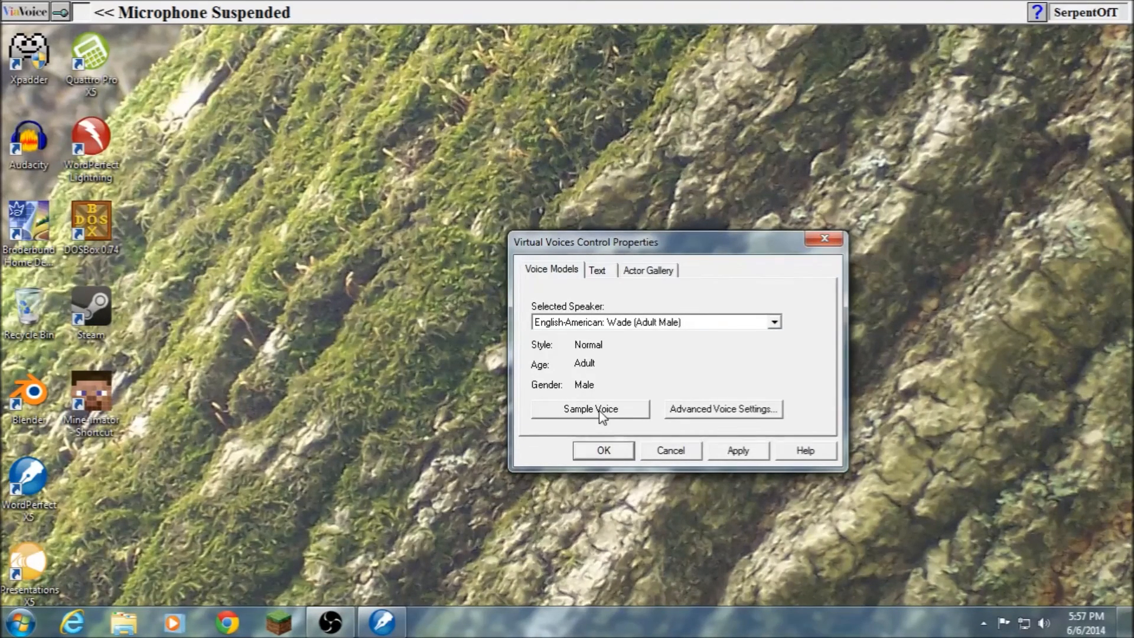
mouse_move(891, 278)
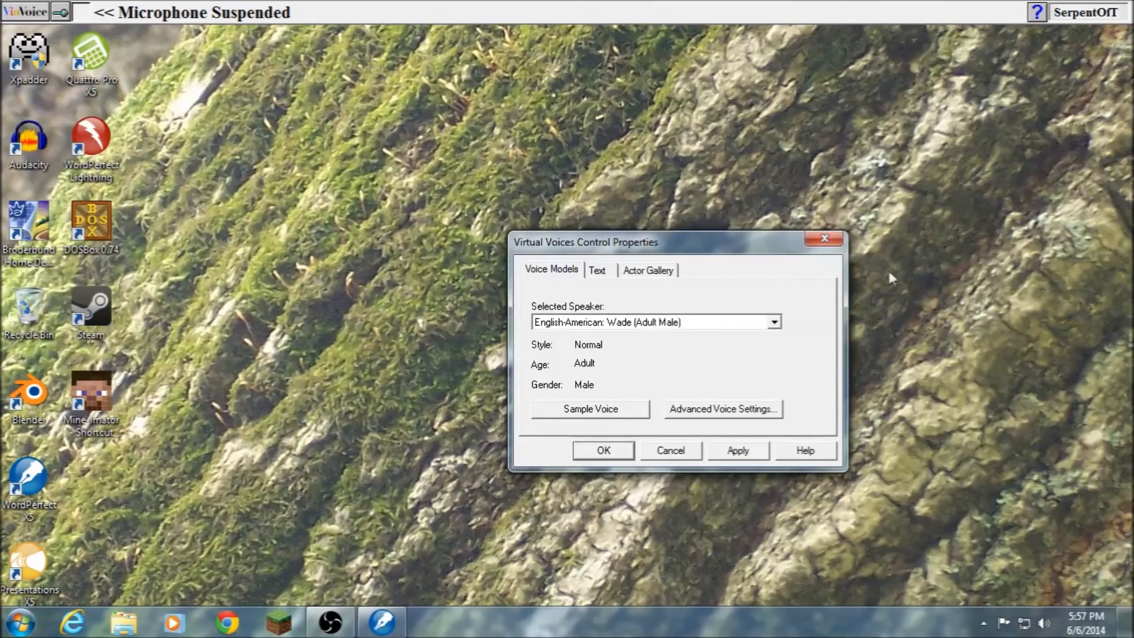
left_click(647, 270)
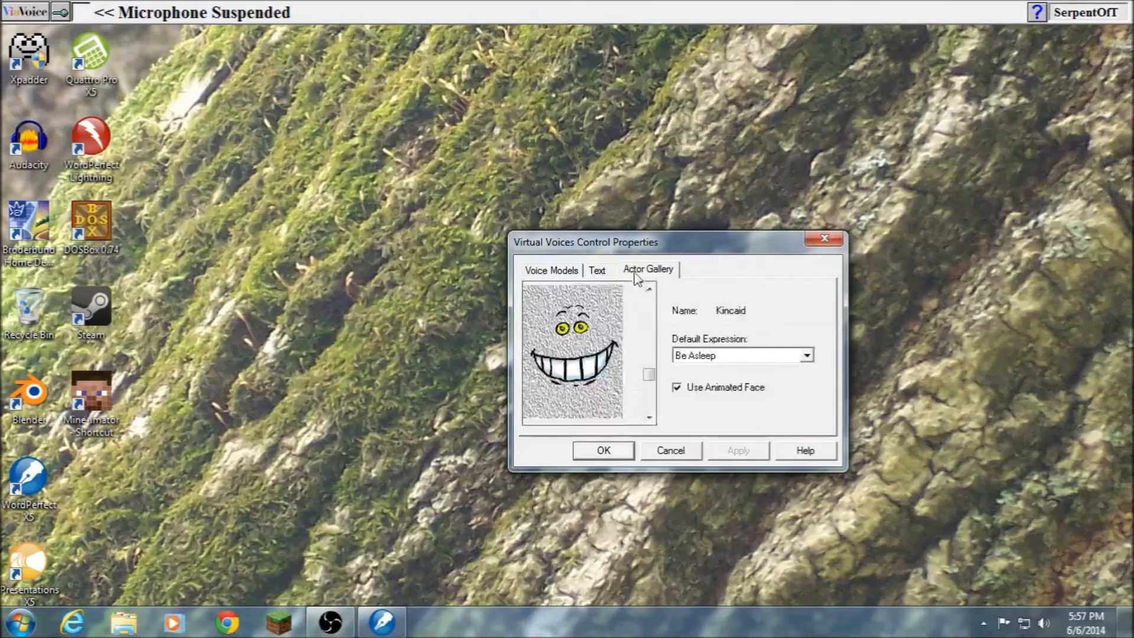
left_click(806, 355)
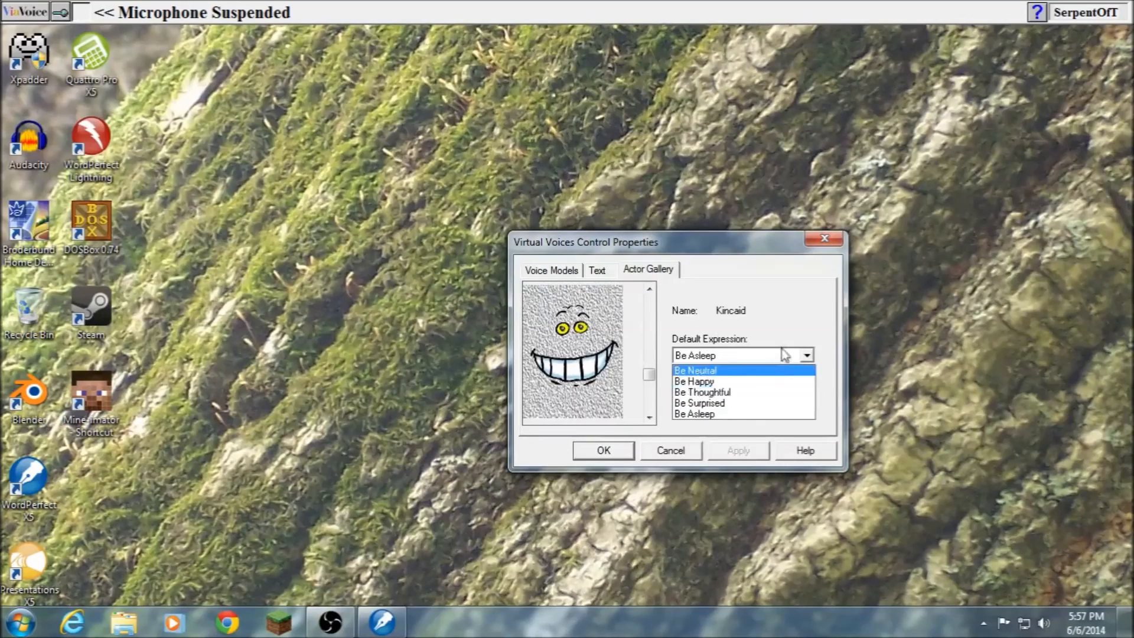
left_click(597, 269)
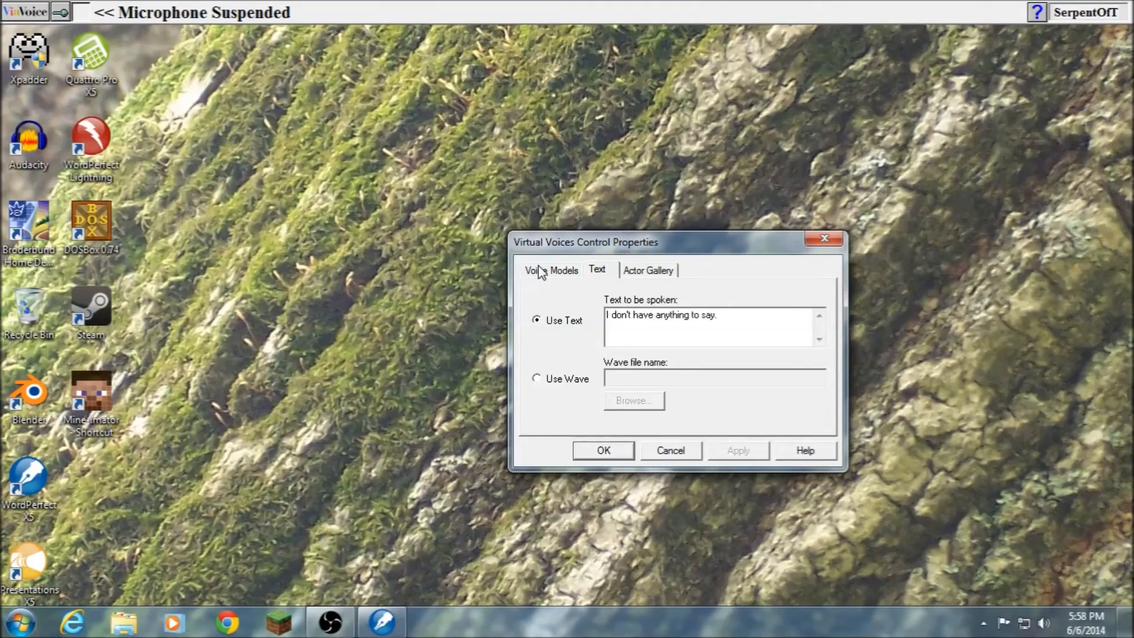
left_click(646, 269)
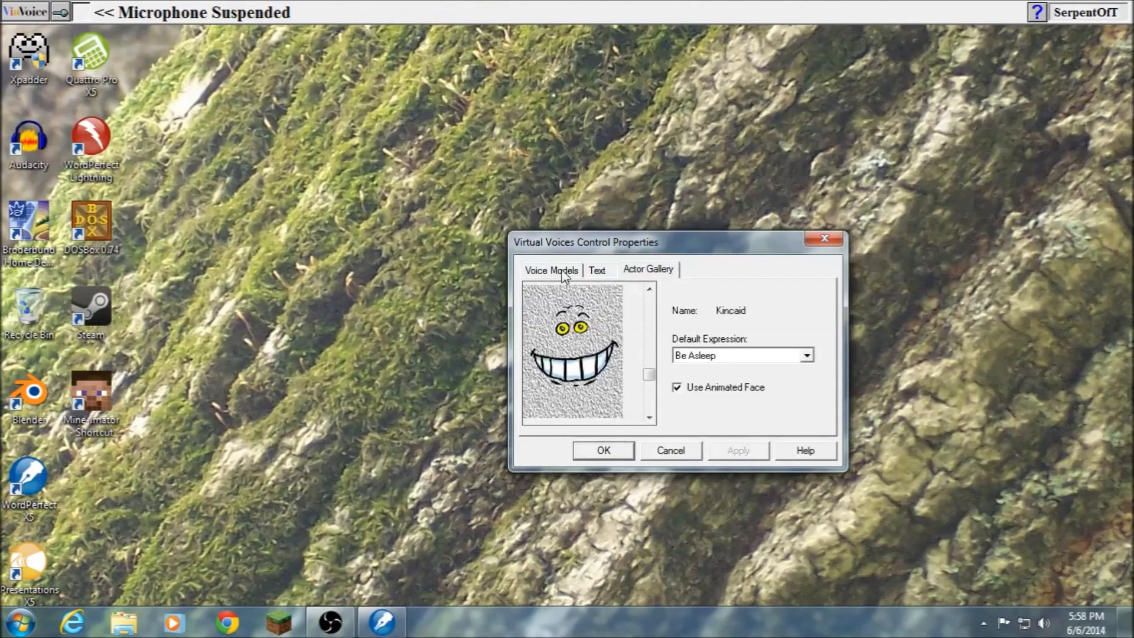
left_click(551, 269)
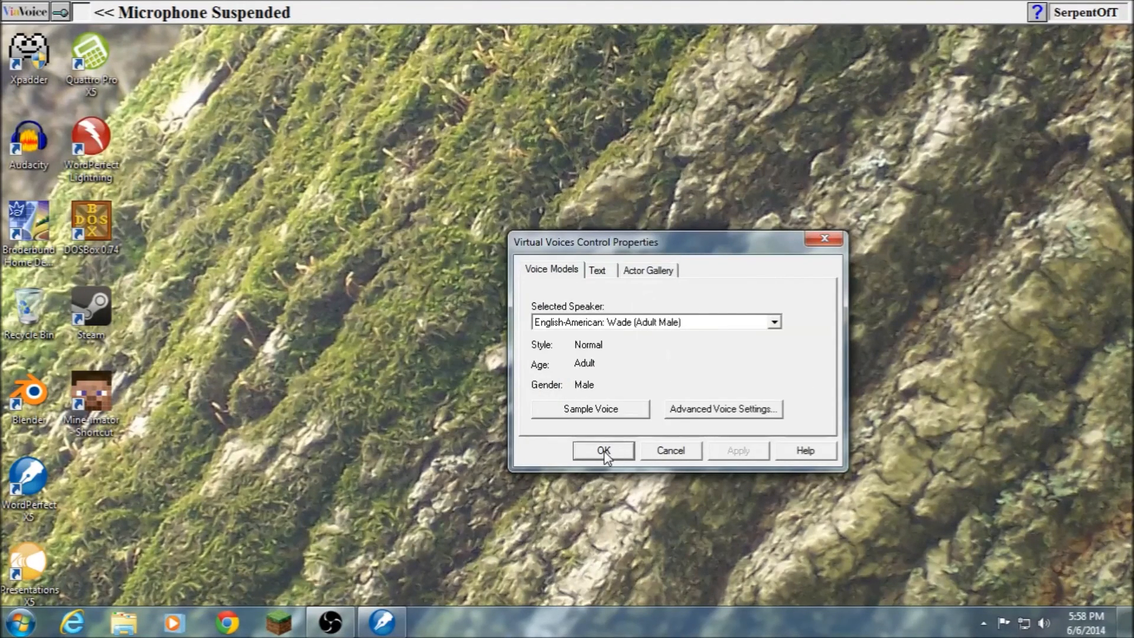
left_click(603, 451)
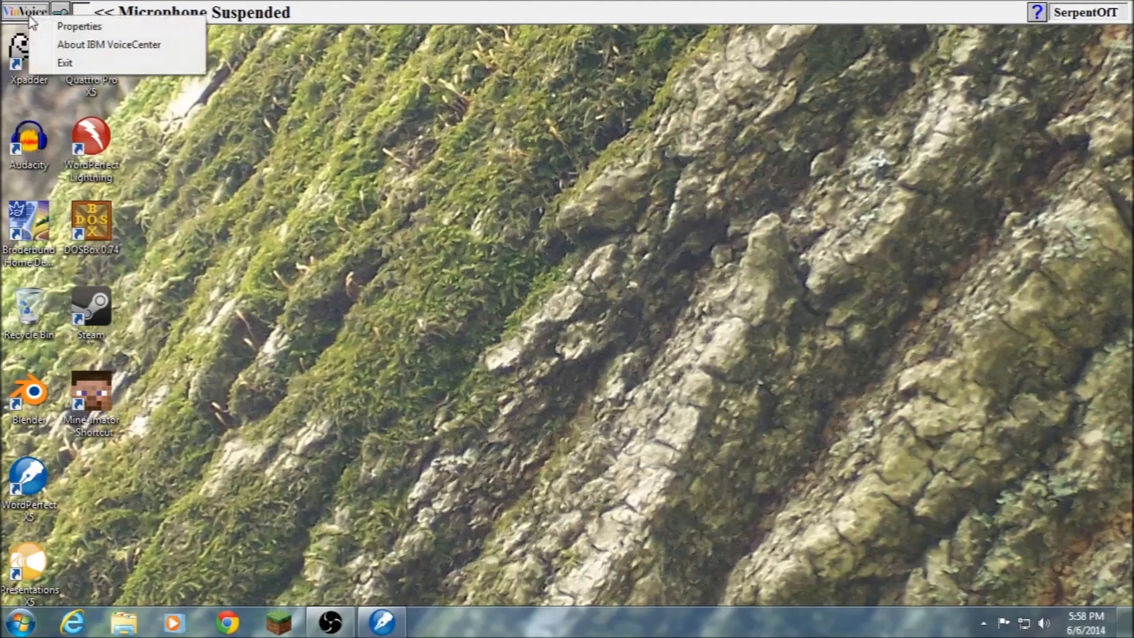